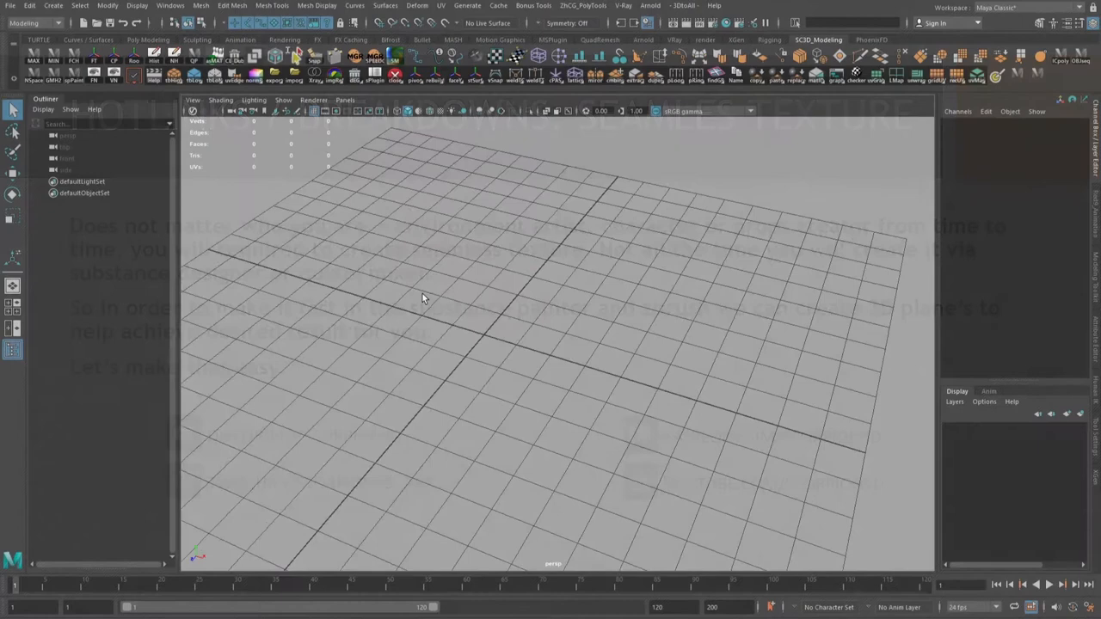
Step: Create a polygon plane at the origin and scale it uniformly to 20 units
{"action": "left_click", "coordinate": [51, 5]}
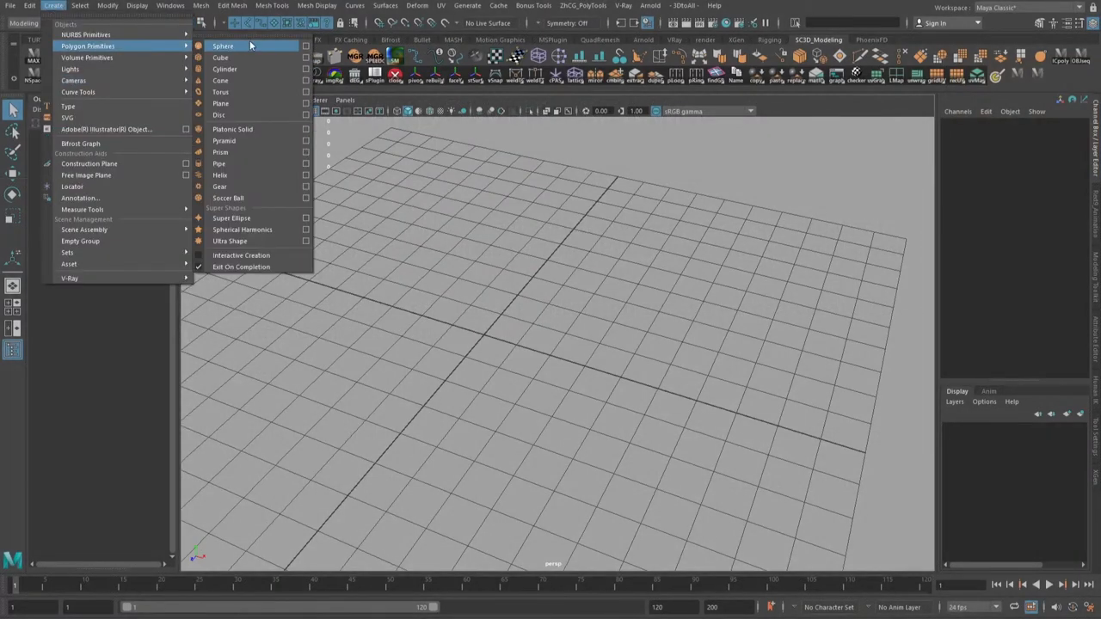
{"action": "left_click", "coordinate": [220, 103]}
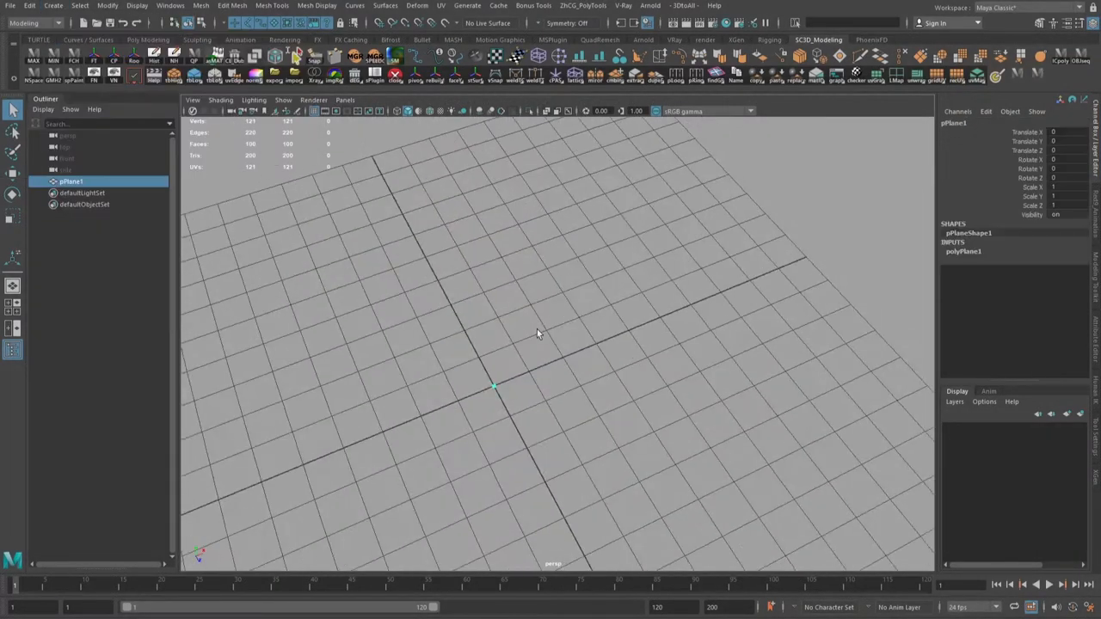
{"action": "left_click_drag", "start_coordinate": [537, 334], "coordinate": [482, 353]}
{"action": "type", "text": "20"}
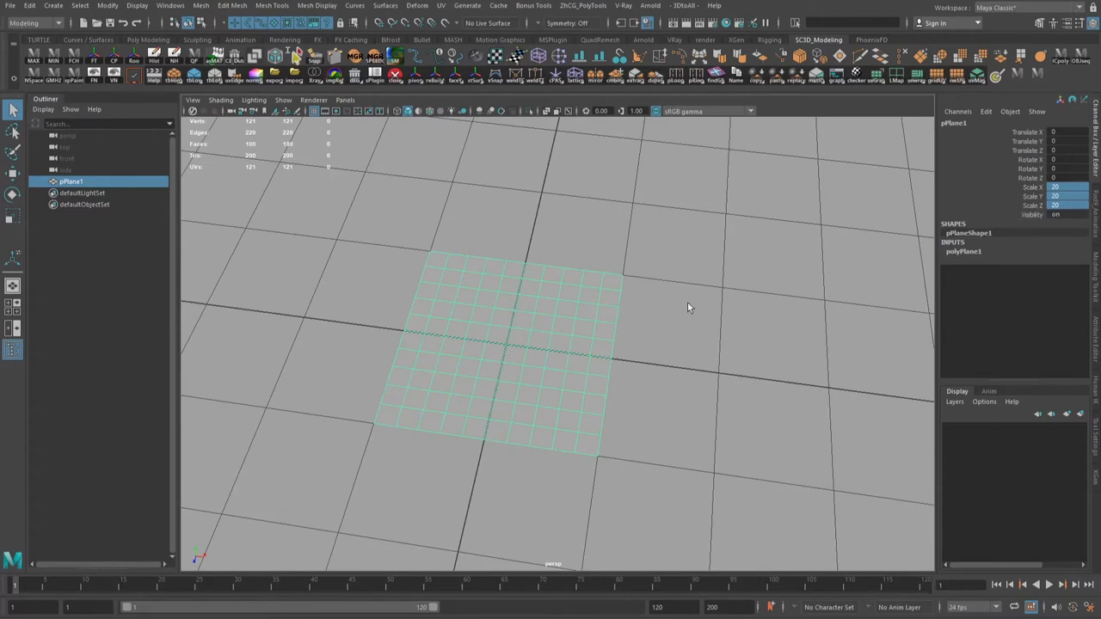
{"action": "mouse_move", "coordinate": [369, 271]}
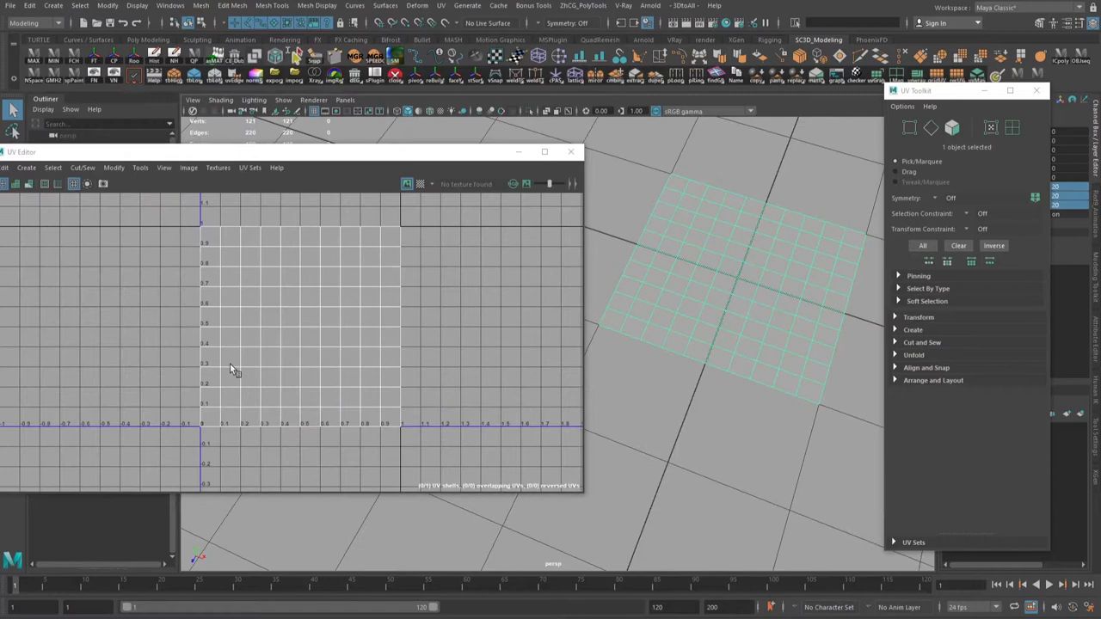
{"action": "mouse_move", "coordinate": [729, 251]}
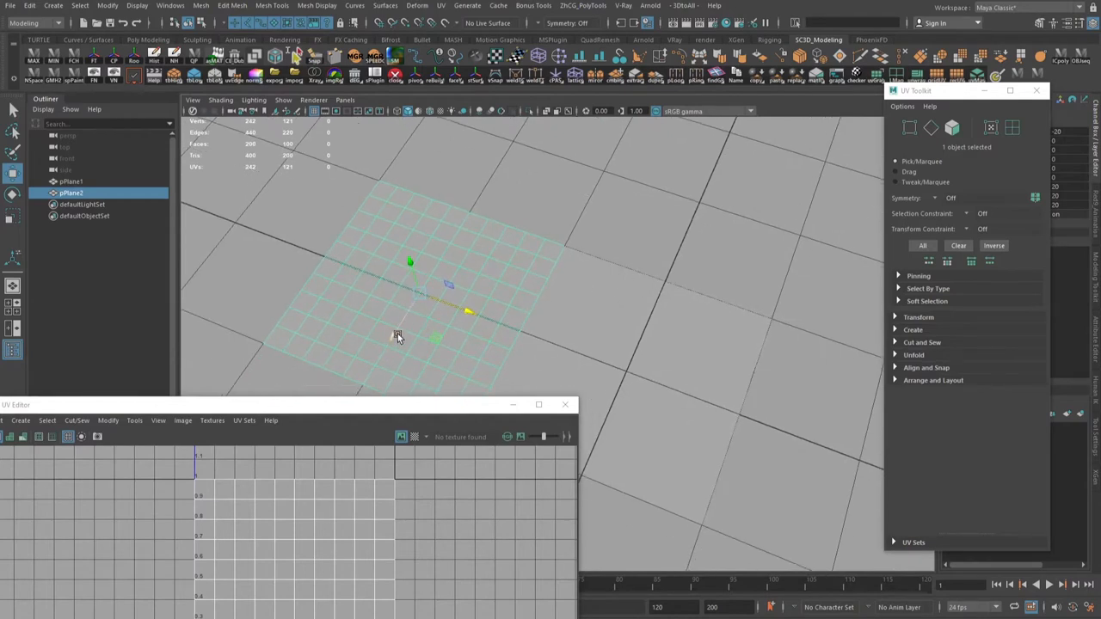
Step: Move a duplicated plane copy edge to edge beside the original
{"action": "left_click_drag", "start_coordinate": [397, 336], "coordinate": [519, 182]}
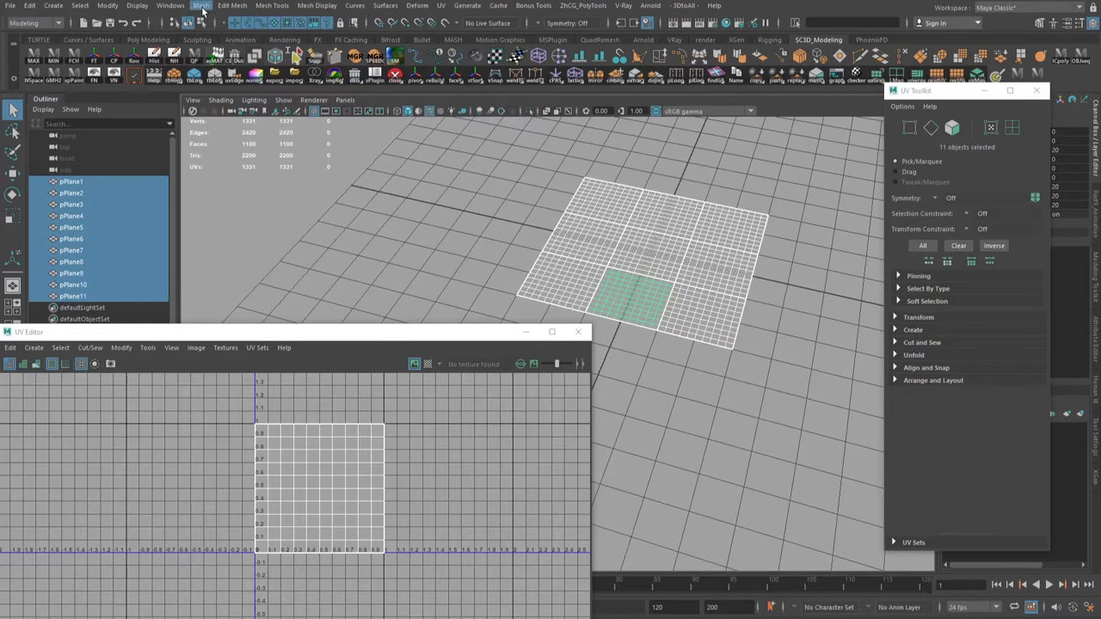
Step: Export the selected plane as OBJ, naming the file with the '_template_01' suffix
{"action": "left_click", "coordinate": [201, 7]}
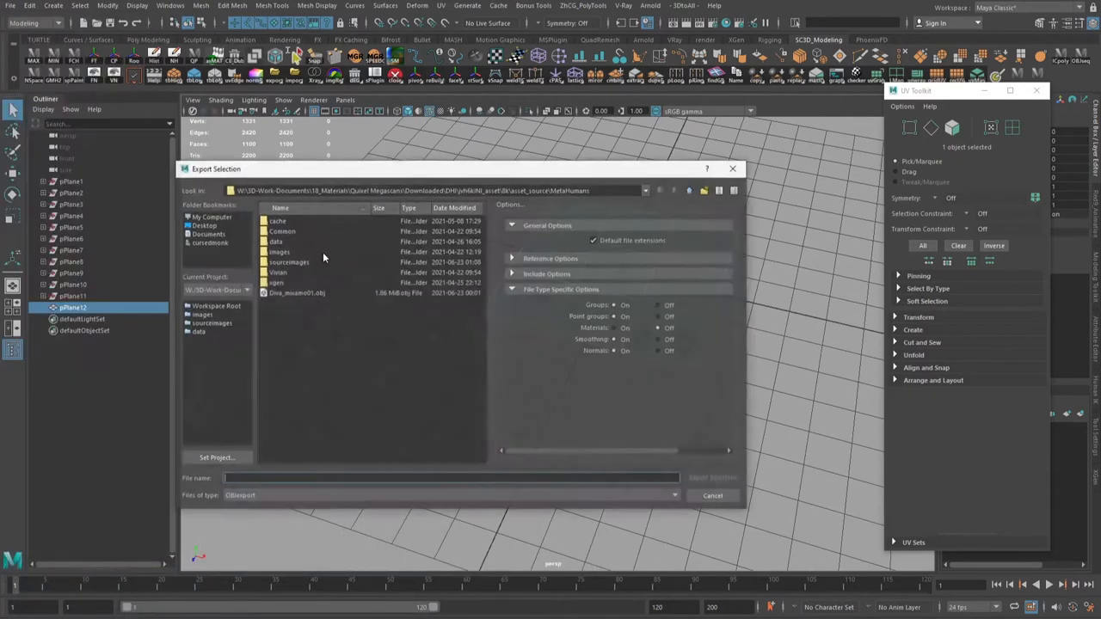
{"action": "type", "text": "beneficial"}
{"action": "type", "text": "substance_painter"}
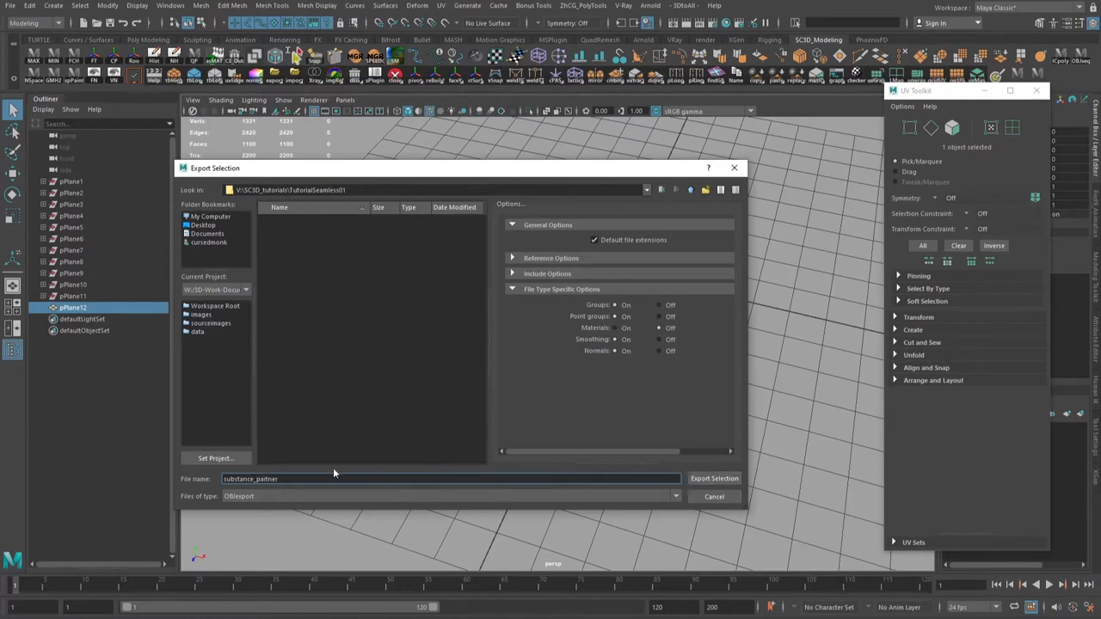
{"action": "type", "text": "_template"}
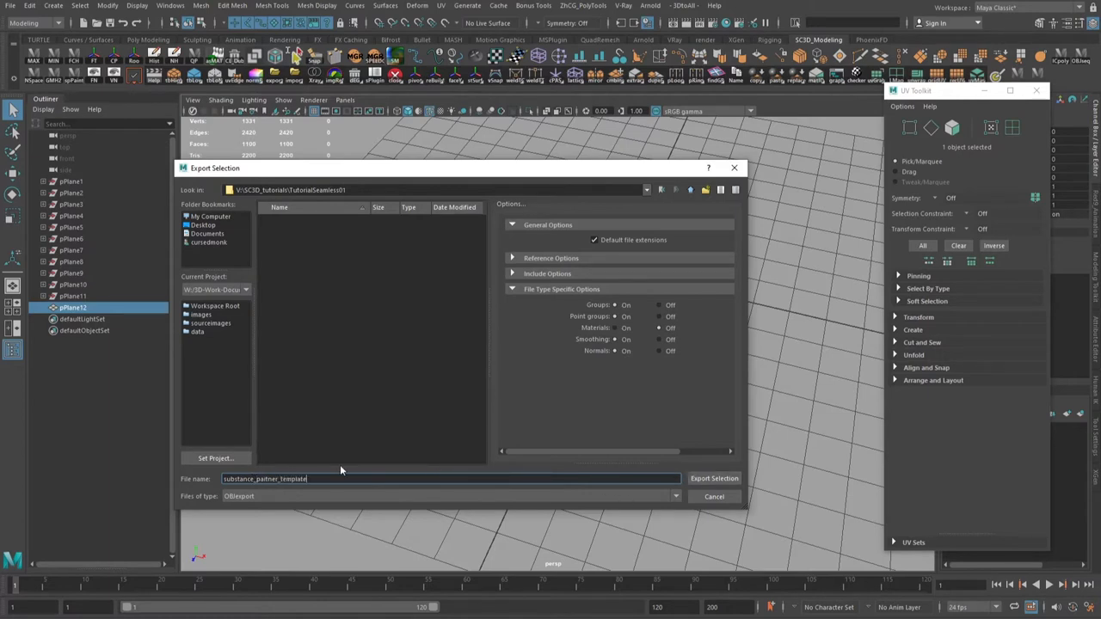
{"action": "type", "text": "_01"}
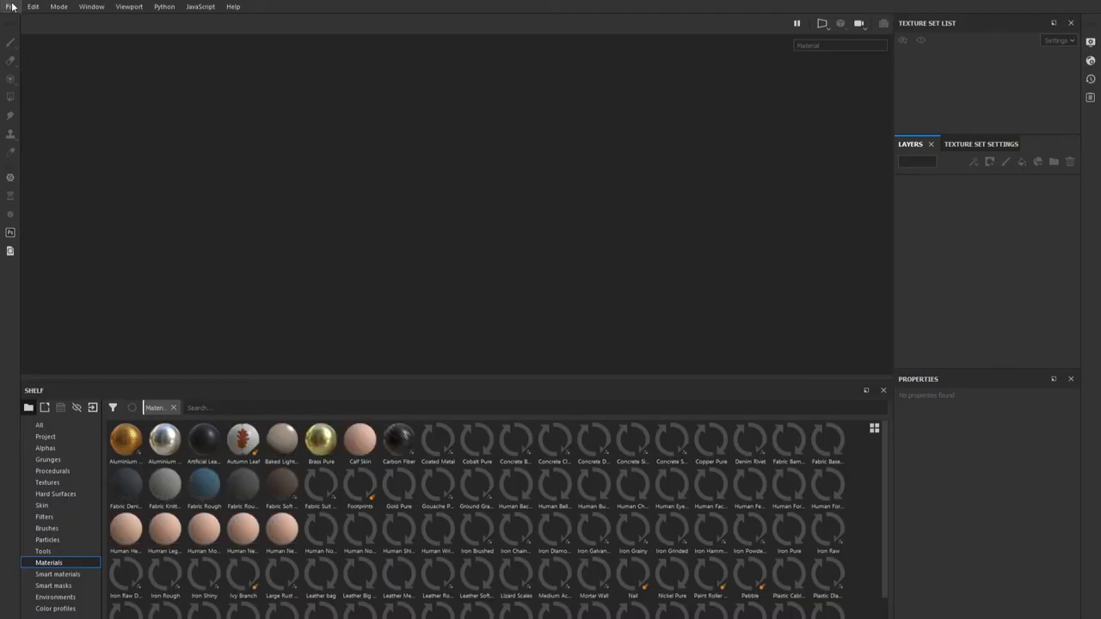
Step: Start a new Substance Painter project using the exported plane OBJ as its mesh
{"action": "left_click", "coordinate": [10, 7]}
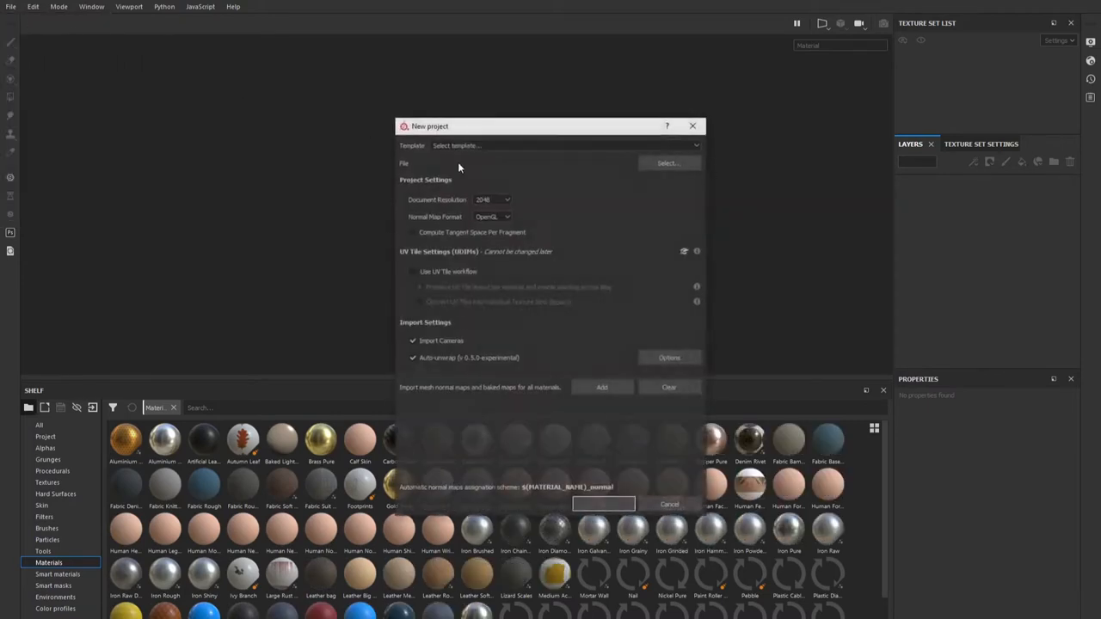
{"action": "left_click", "coordinate": [669, 162]}
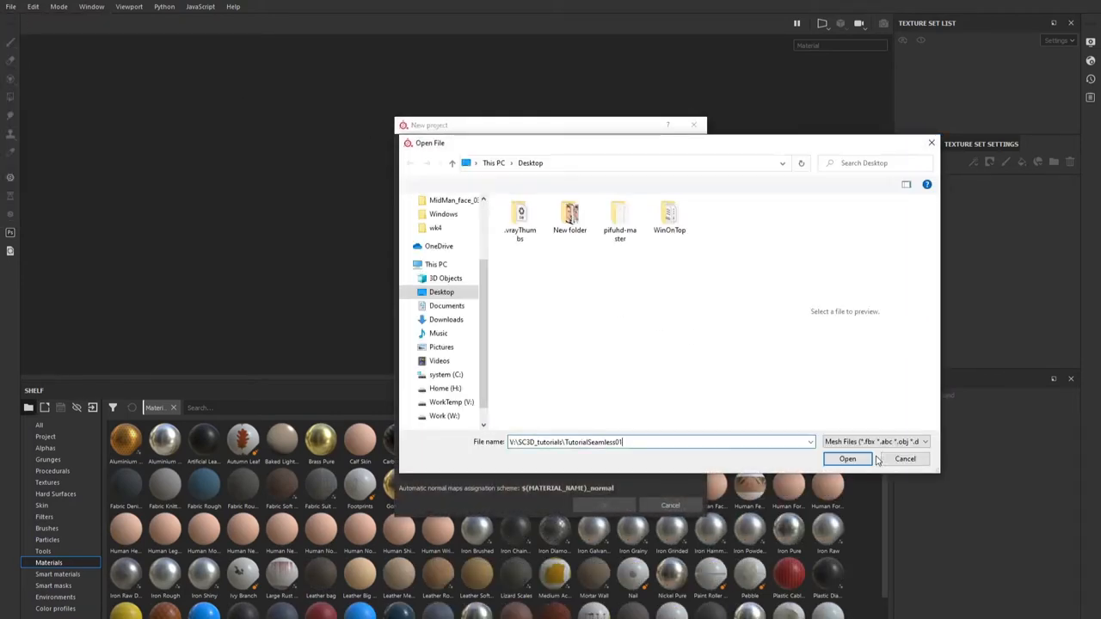
{"action": "left_click", "coordinate": [846, 457]}
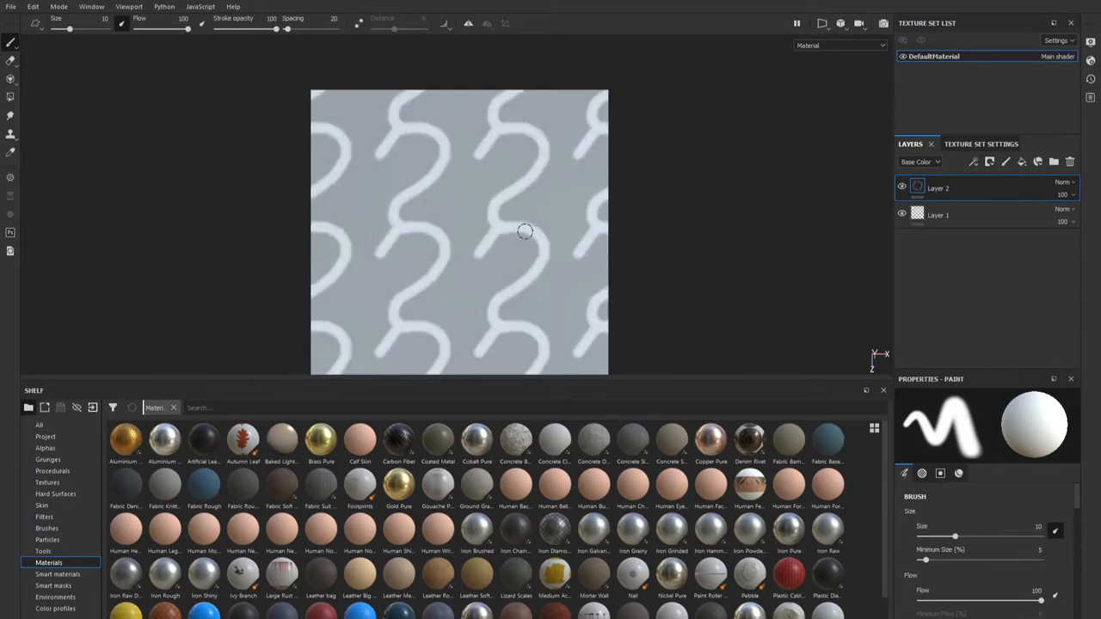
Step: Paint a pattern stroke and a red stroke that wraps past the tile edge
{"action": "left_click_drag", "start_coordinate": [525, 230], "coordinate": [547, 217]}
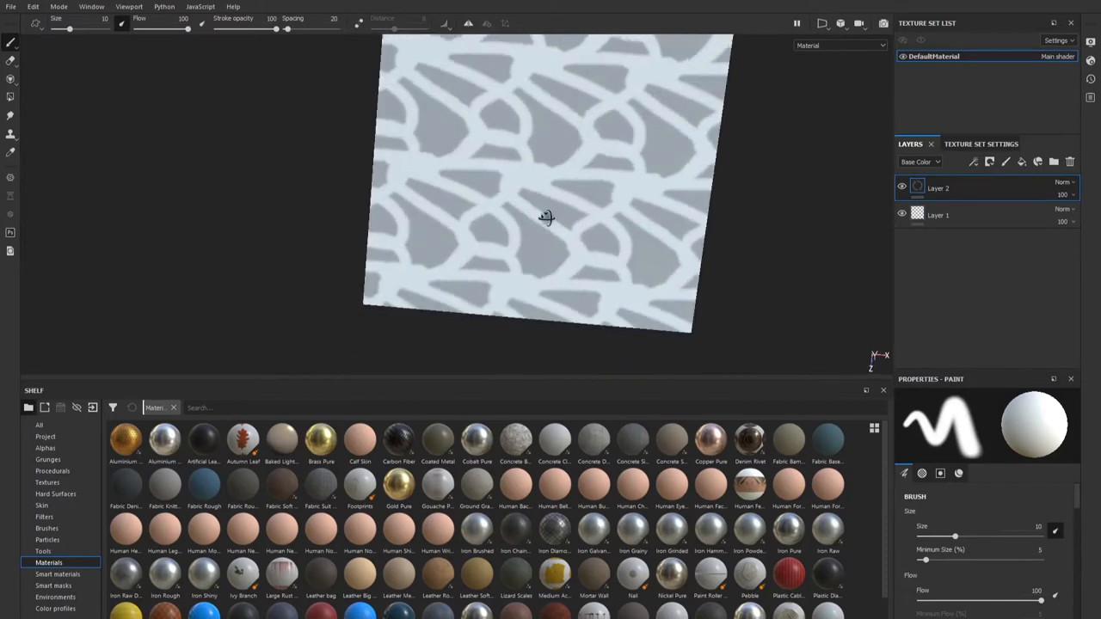
{"action": "left_click_drag", "start_coordinate": [547, 216], "coordinate": [424, 273]}
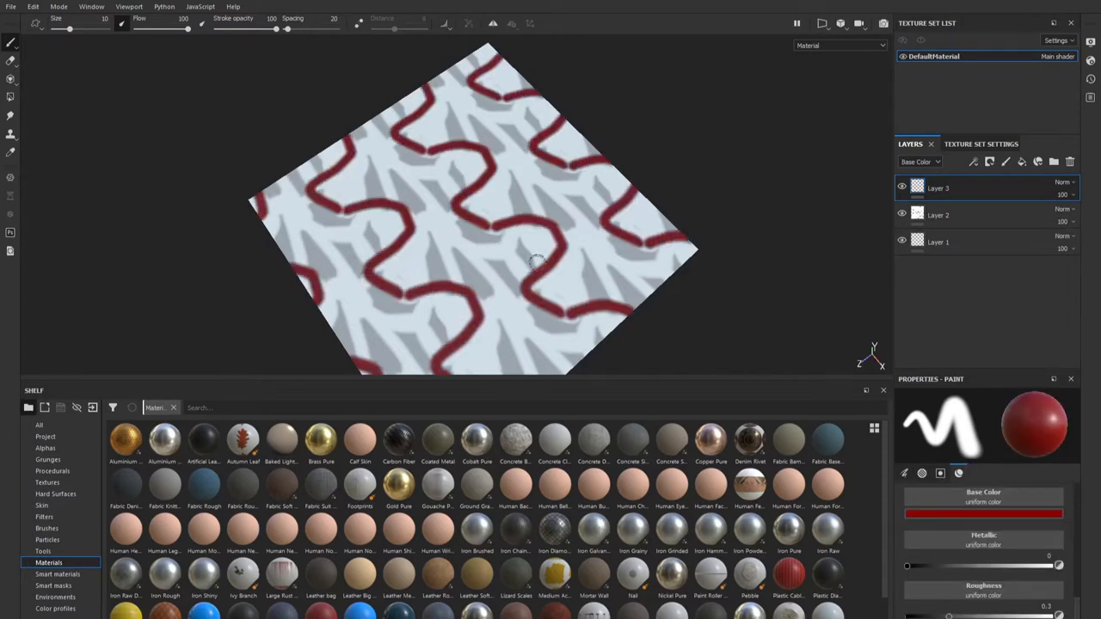
{"action": "left_click_drag", "start_coordinate": [534, 261], "coordinate": [433, 238]}
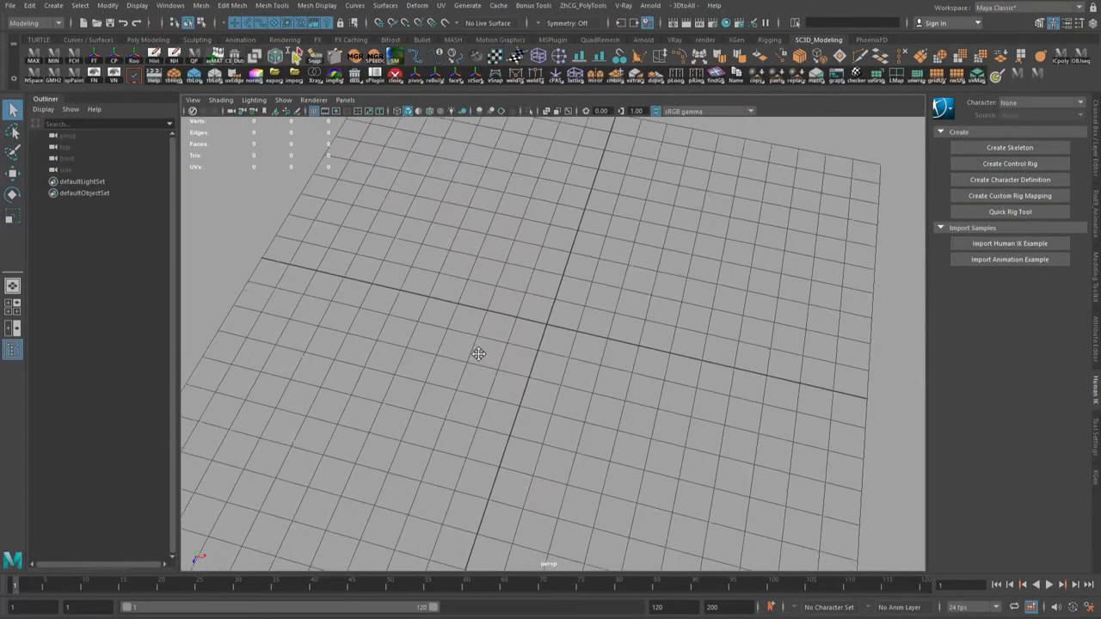
Step: In the fresh scene, create a 20-unit plane and tile copies edge to edge into the grid
{"action": "left_click_drag", "start_coordinate": [479, 354], "coordinate": [582, 365]}
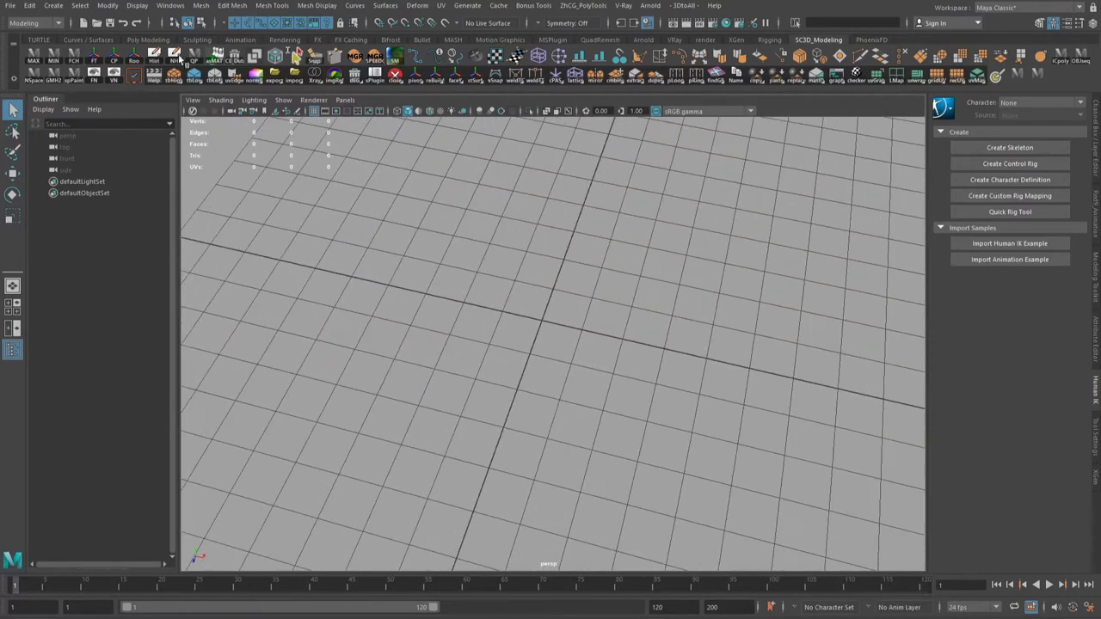
{"action": "left_click", "coordinate": [51, 5]}
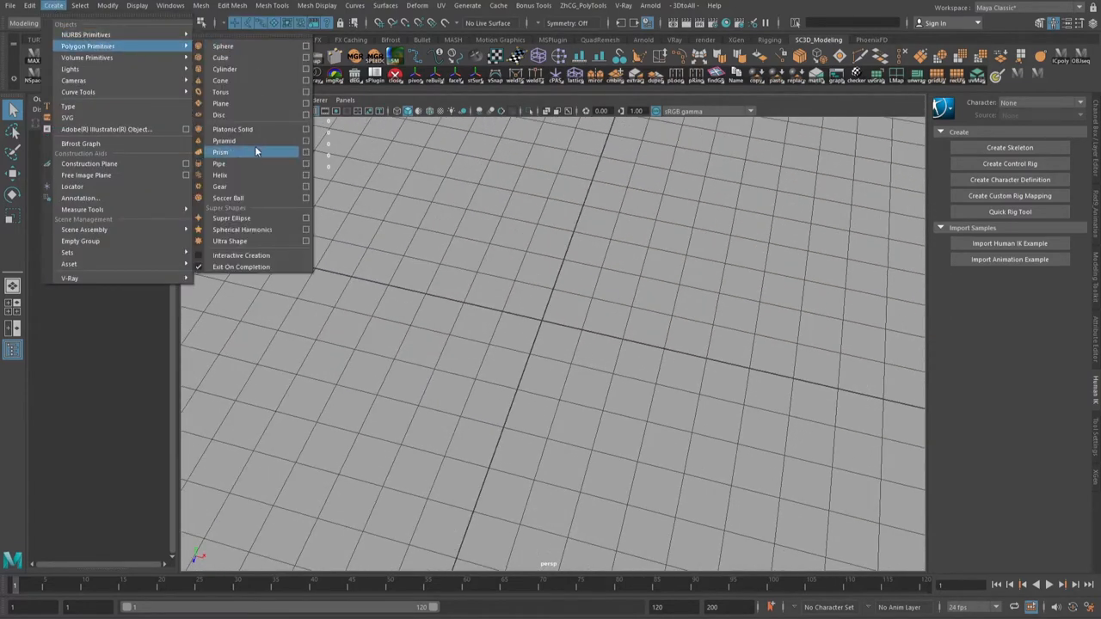
{"action": "left_click", "coordinate": [220, 103]}
{"action": "type", "text": "20"}
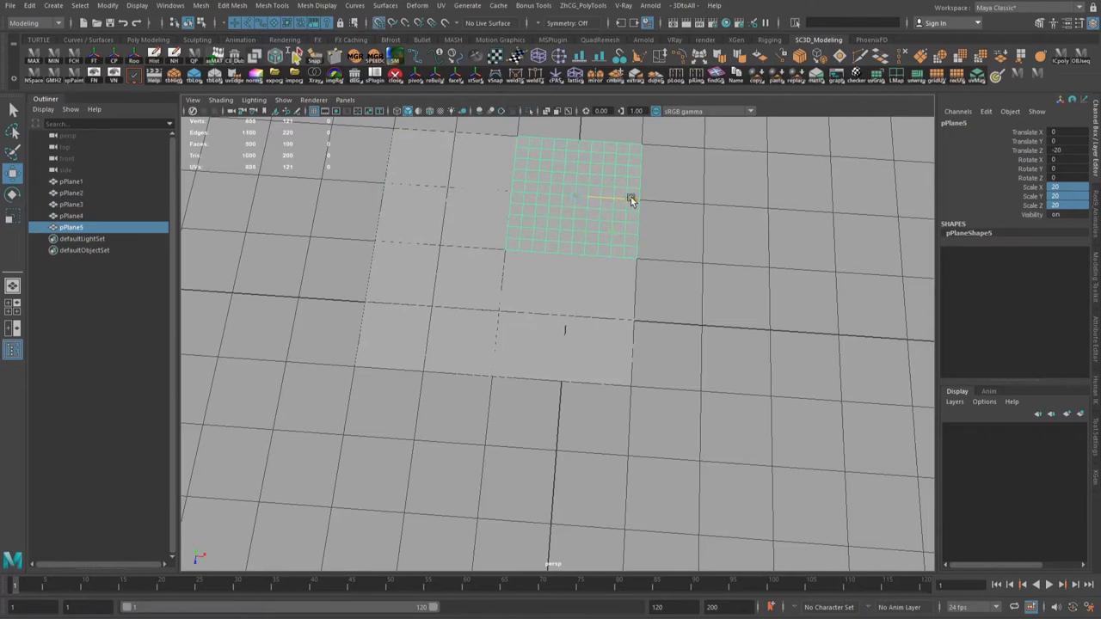
{"action": "left_click_drag", "start_coordinate": [633, 203], "coordinate": [740, 356]}
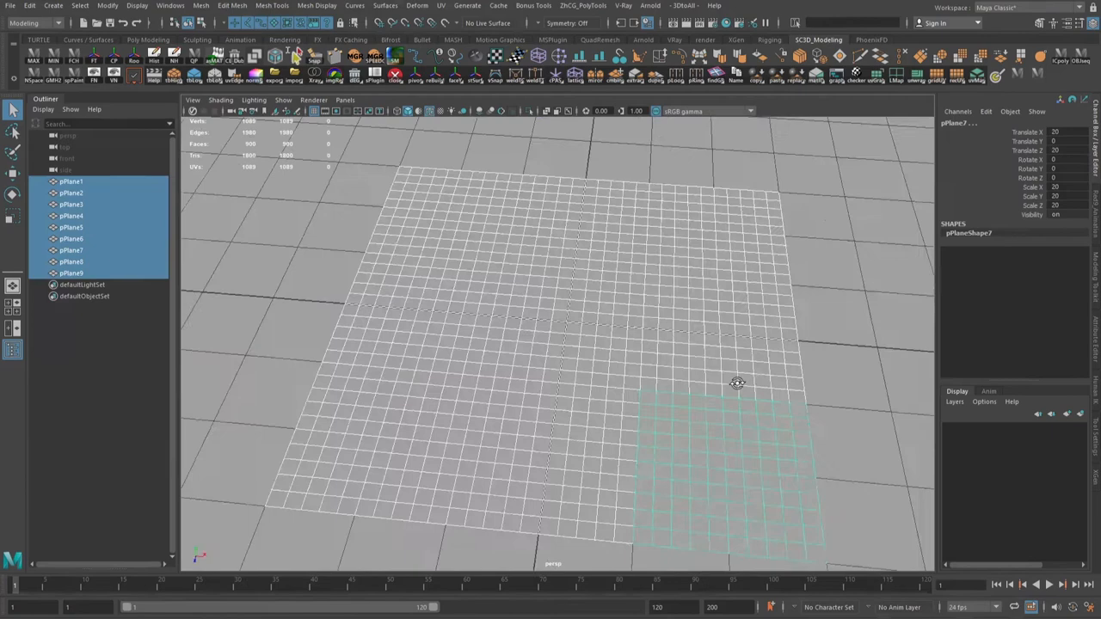
{"action": "left_click", "coordinate": [72, 183]}
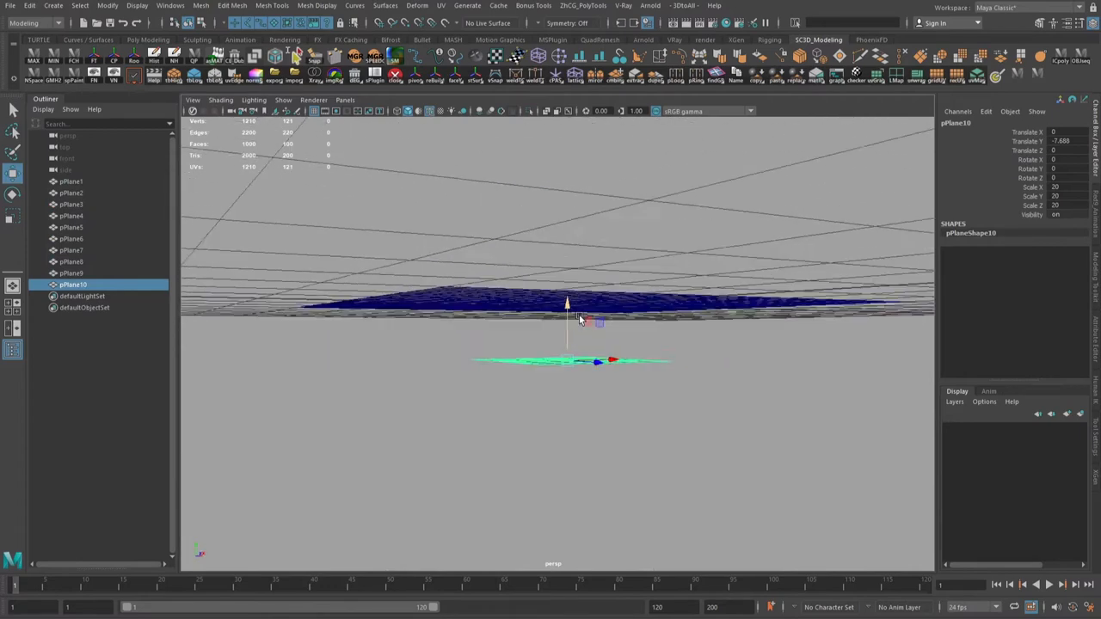
Step: Lower the combined reference plane beneath the tile grid and select the central tile
{"action": "left_click_drag", "start_coordinate": [581, 318], "coordinate": [645, 372]}
{"action": "type", "text": "reference_01"}
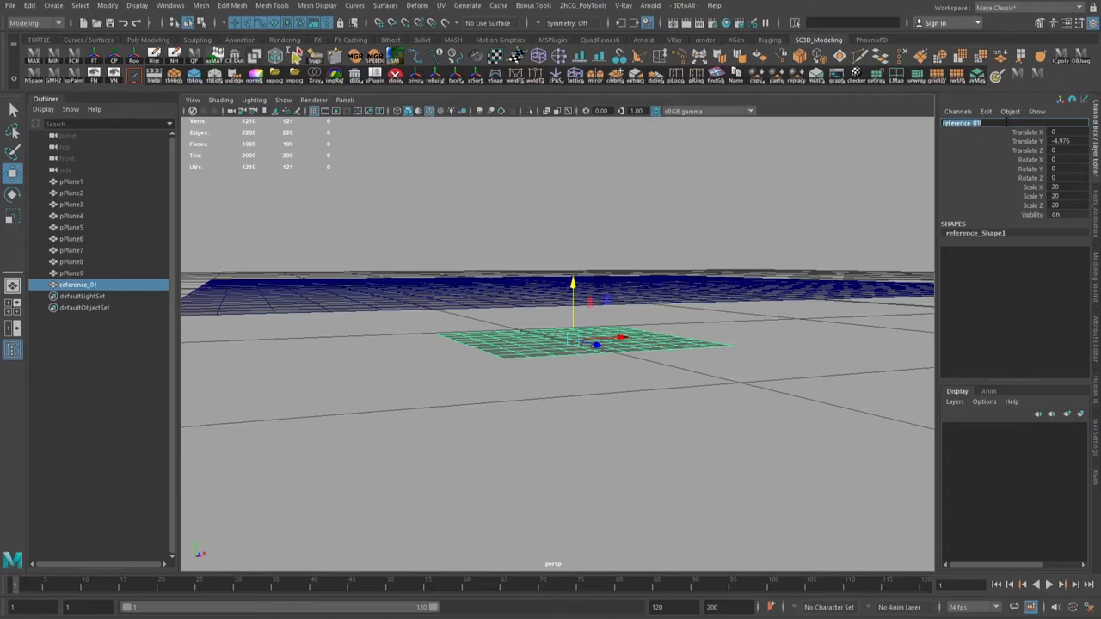
{"action": "left_click", "coordinate": [72, 182]}
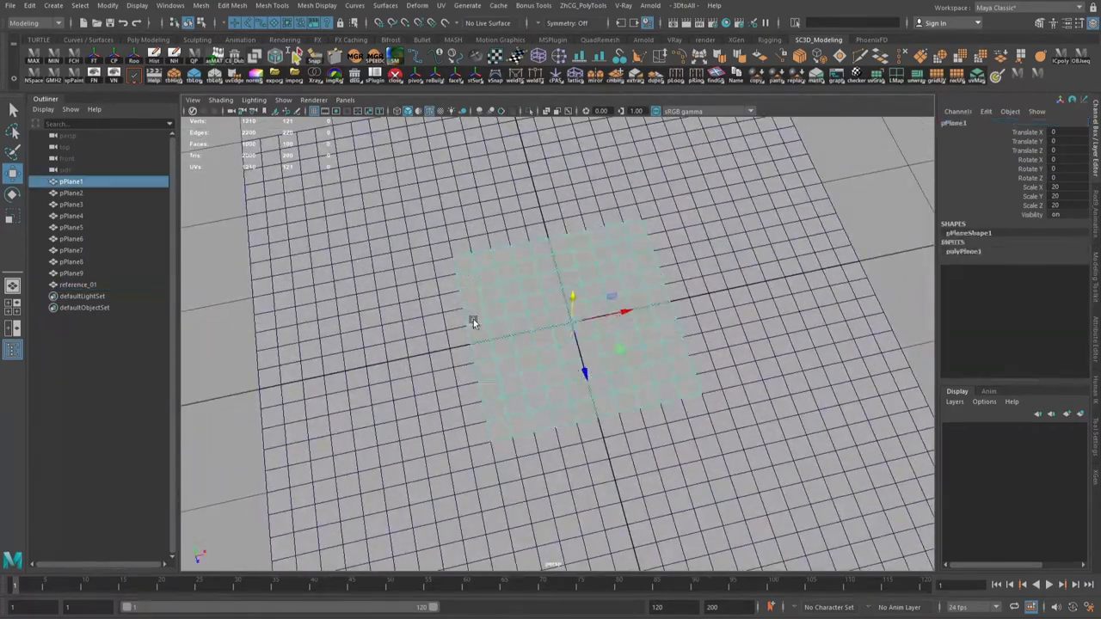
{"action": "left_click_drag", "start_coordinate": [473, 324], "coordinate": [602, 262]}
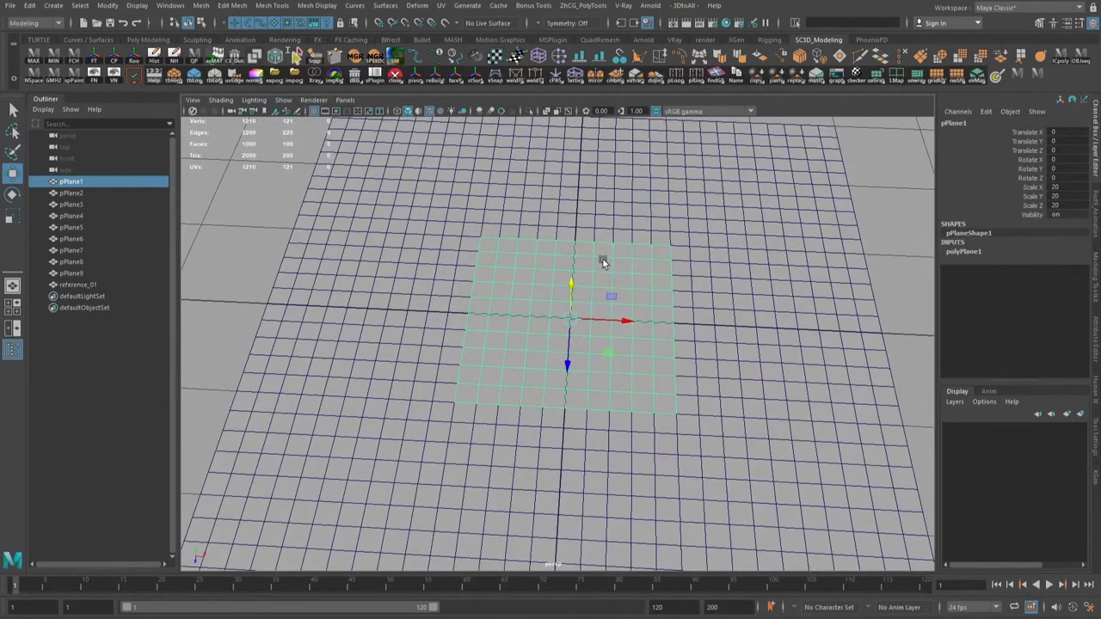
{"action": "left_click_drag", "start_coordinate": [602, 261], "coordinate": [536, 278]}
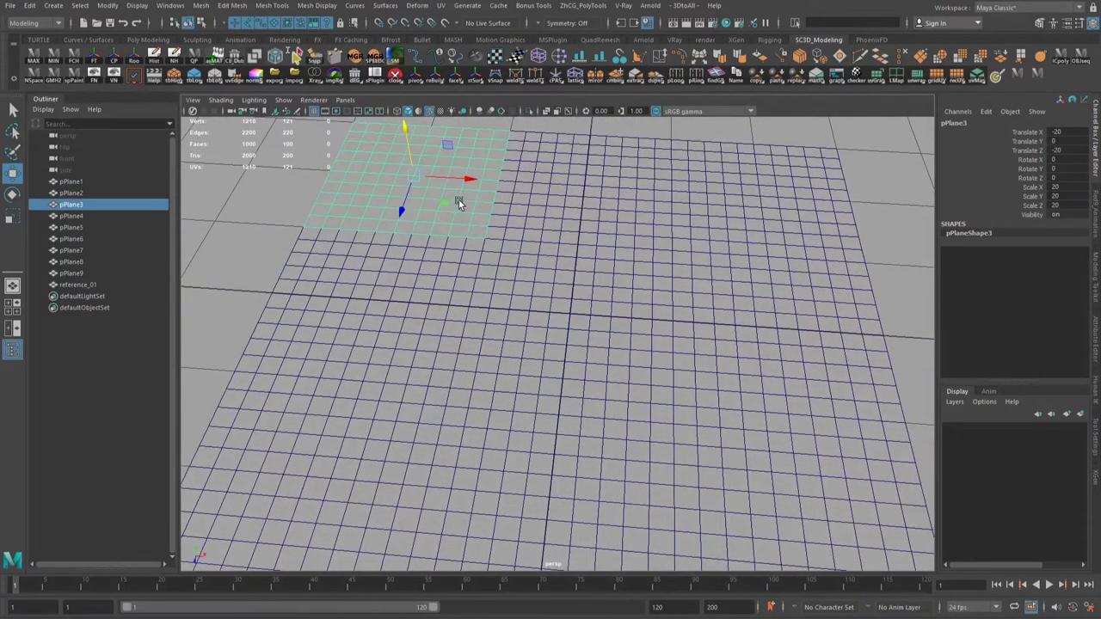
Step: Reselect the central tile plane and bring up its UV operations
{"action": "left_click", "coordinate": [72, 215]}
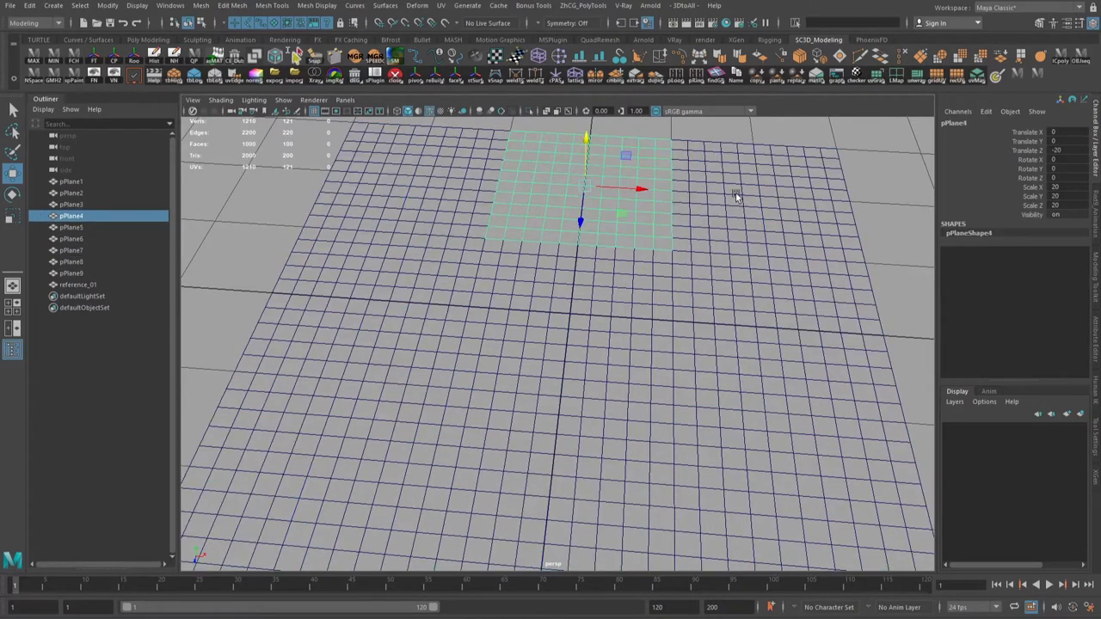
{"action": "left_click", "coordinate": [72, 180]}
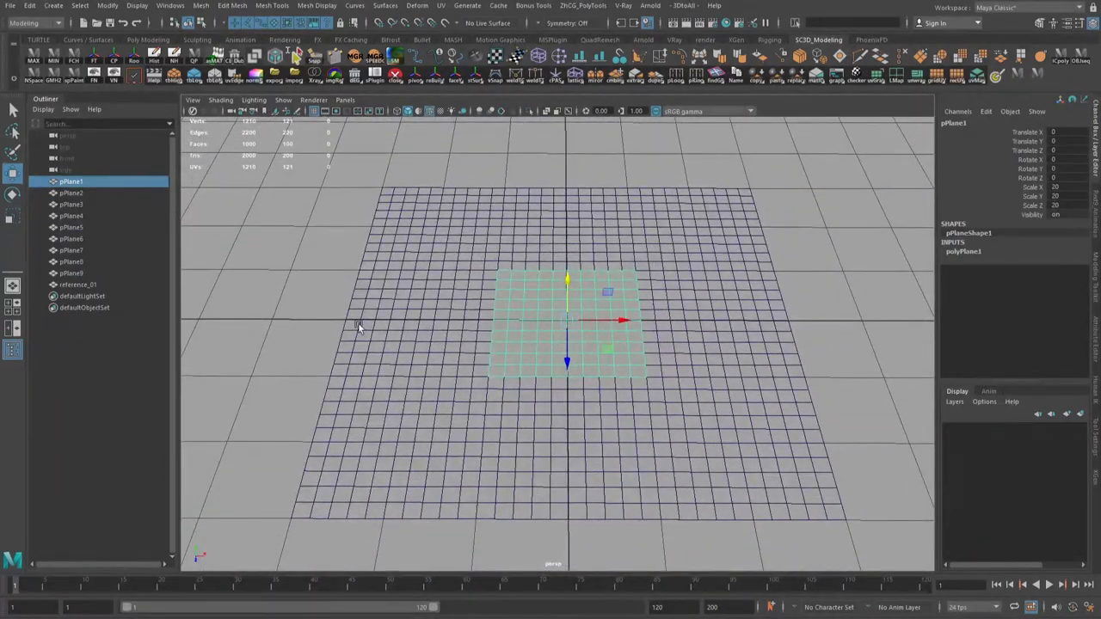
{"action": "left_click_drag", "start_coordinate": [360, 327], "coordinate": [547, 210]}
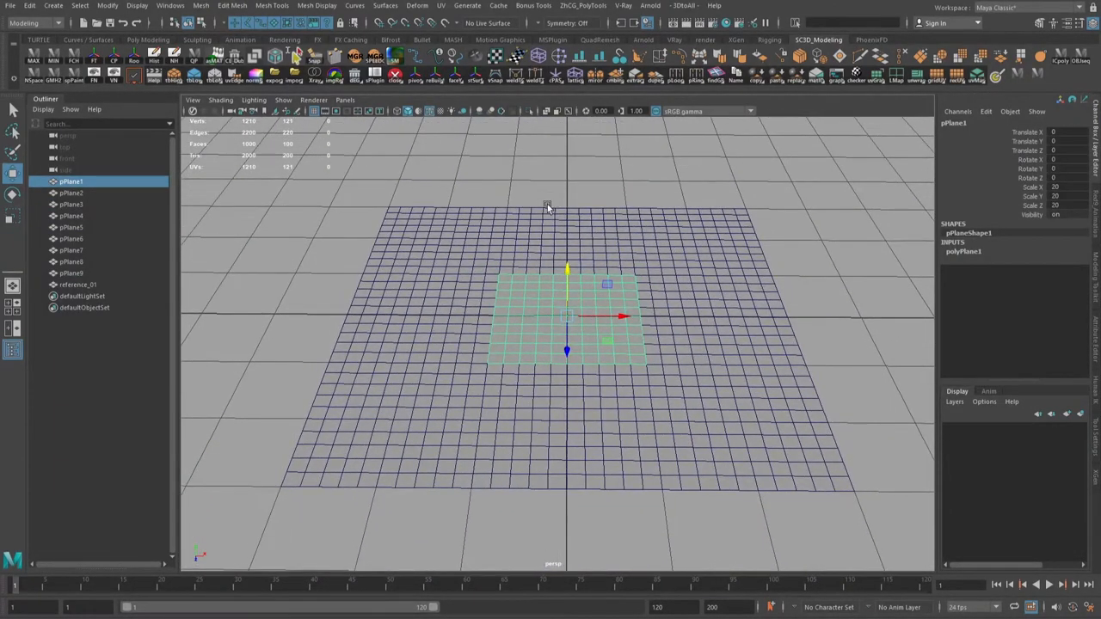
{"action": "left_click", "coordinate": [440, 7]}
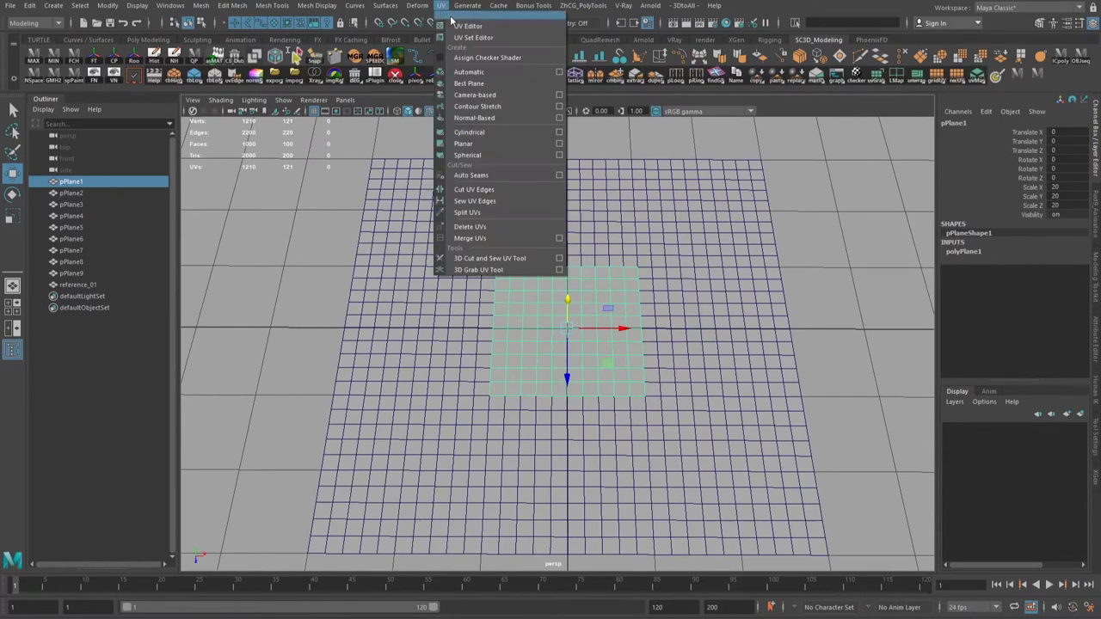
Step: In the UV Editor, set the UV Toolkit move amount to 1, then return to object selection
{"action": "left_click", "coordinate": [468, 26]}
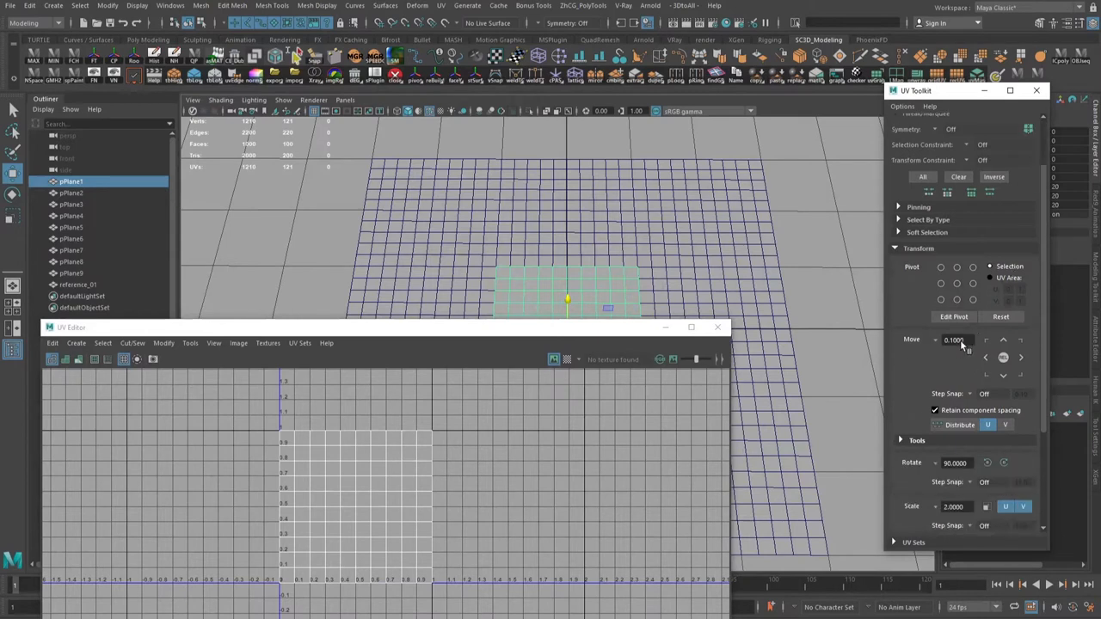
{"action": "triple_click", "coordinate": [954, 339]}
{"action": "type", "text": "1.0000"}
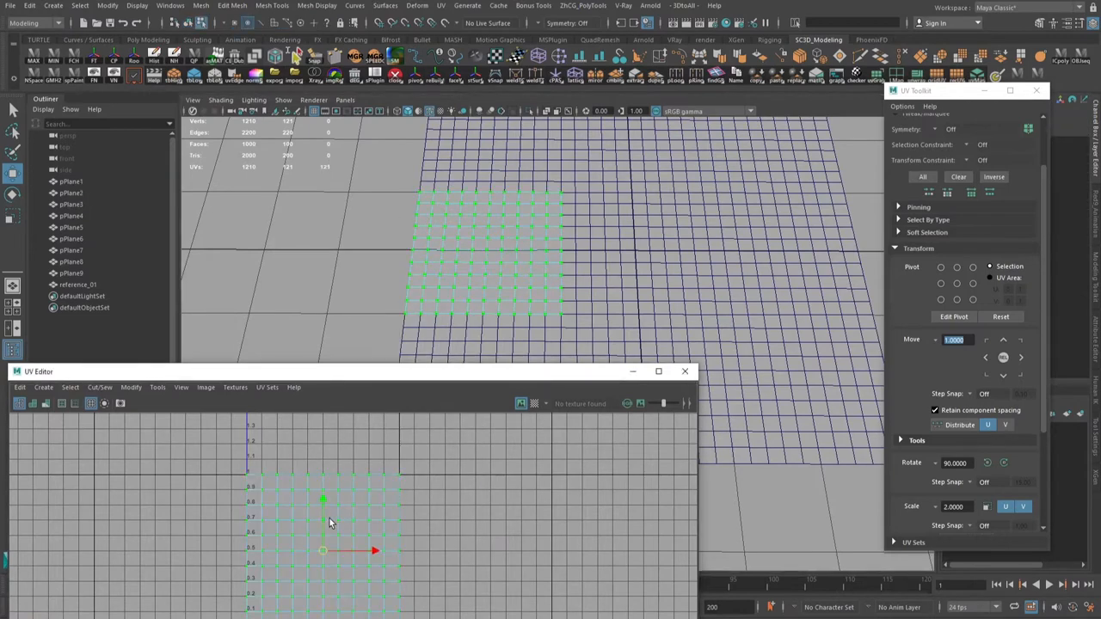
{"action": "mouse_move", "coordinate": [334, 496]}
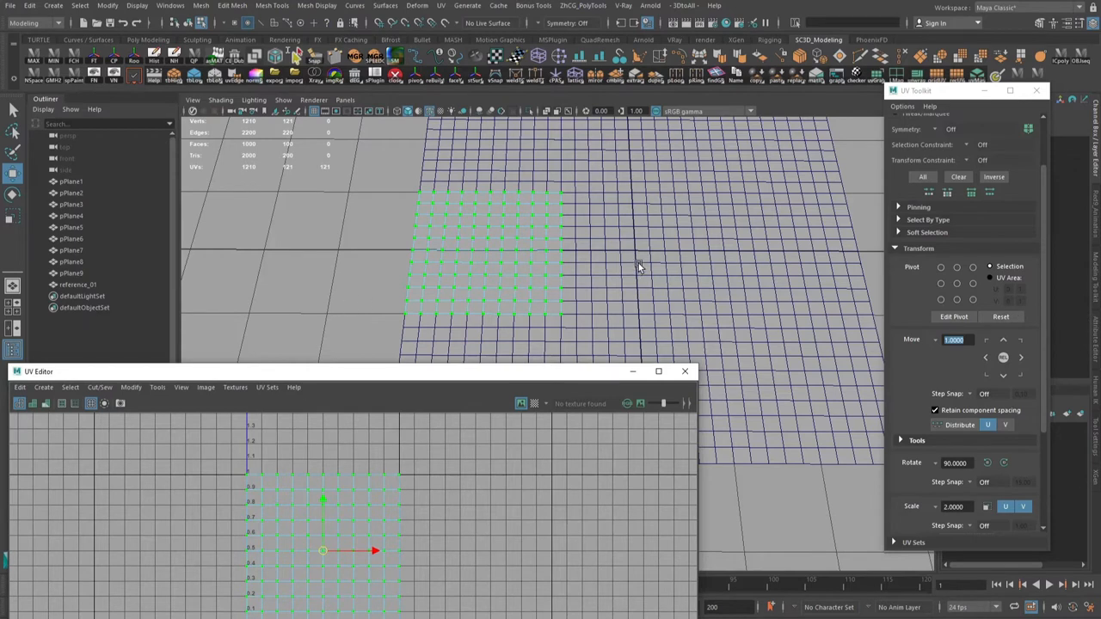
{"action": "mouse_move", "coordinate": [637, 210]}
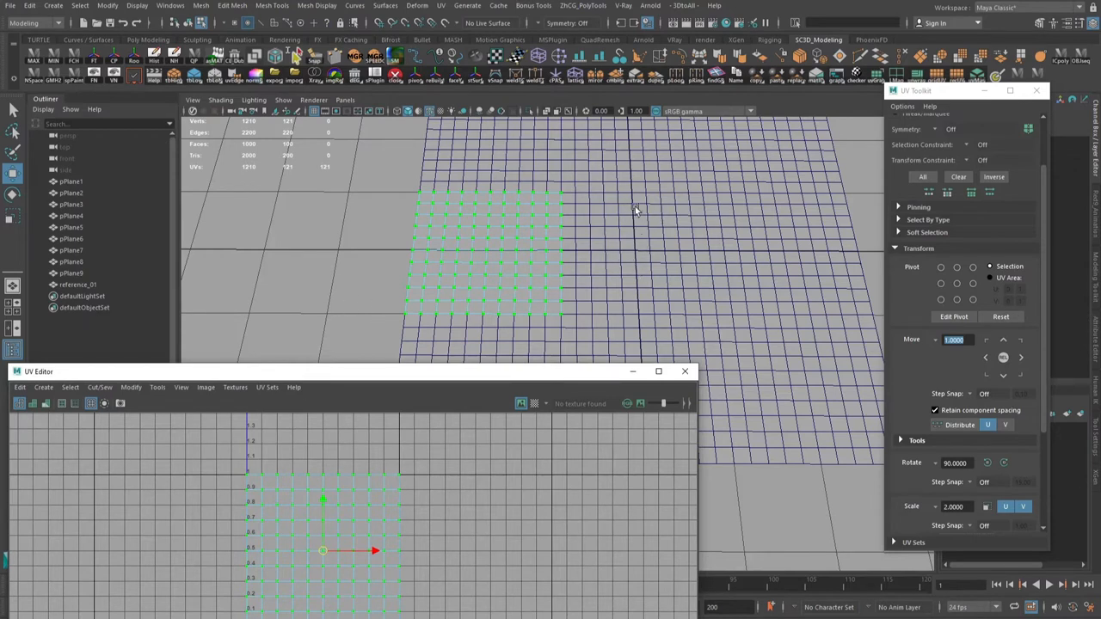
{"action": "mouse_move", "coordinate": [480, 244]}
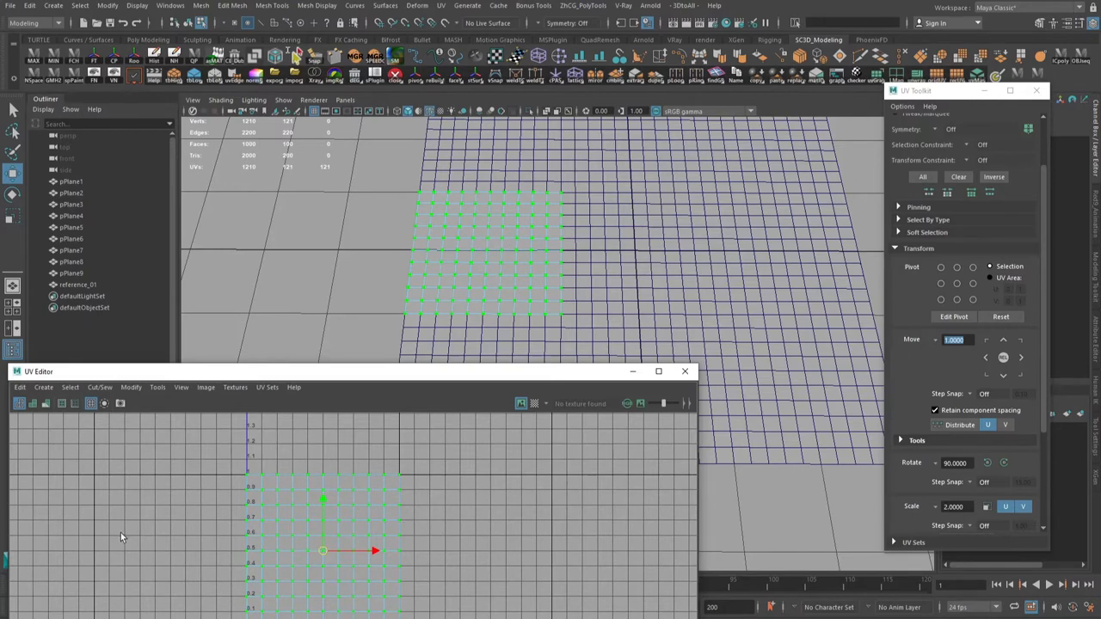
{"action": "mouse_move", "coordinate": [169, 523]}
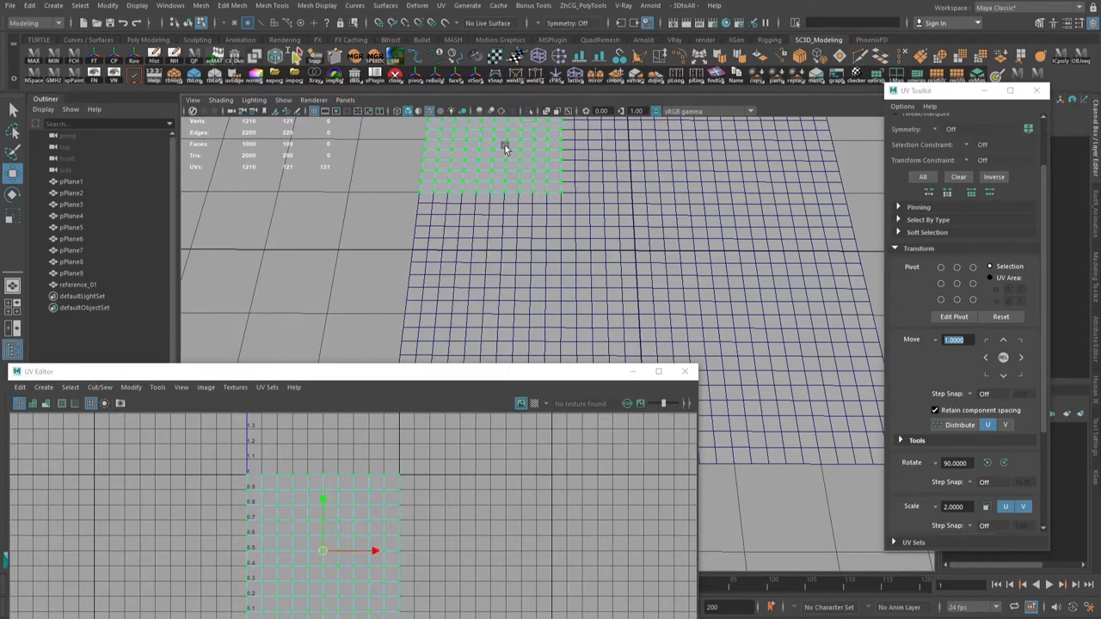
{"action": "mouse_move", "coordinate": [998, 370]}
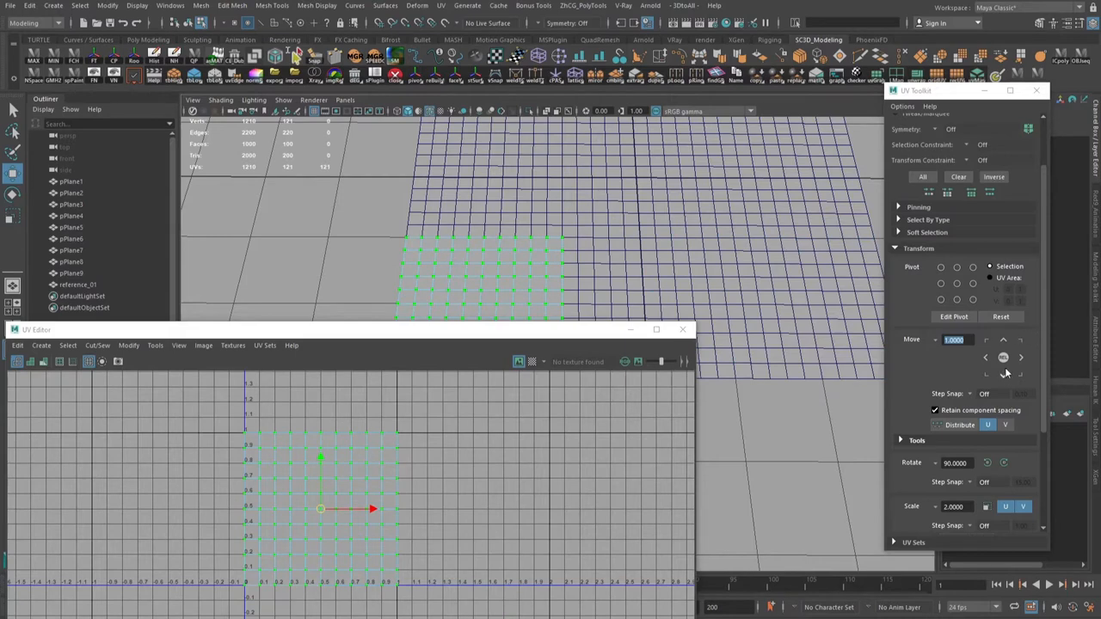
{"action": "right_click", "coordinate": [527, 290]}
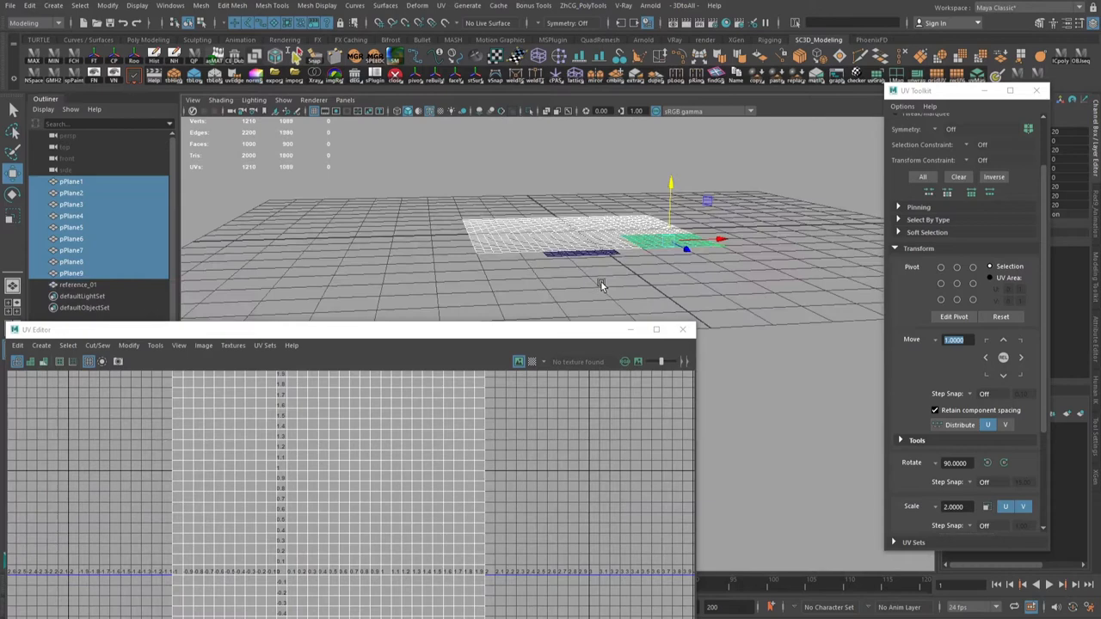
Step: Combine the nine tile planes into one mesh, pPlane10, with Mesh > Combine
{"action": "left_click_drag", "start_coordinate": [602, 284], "coordinate": [684, 299]}
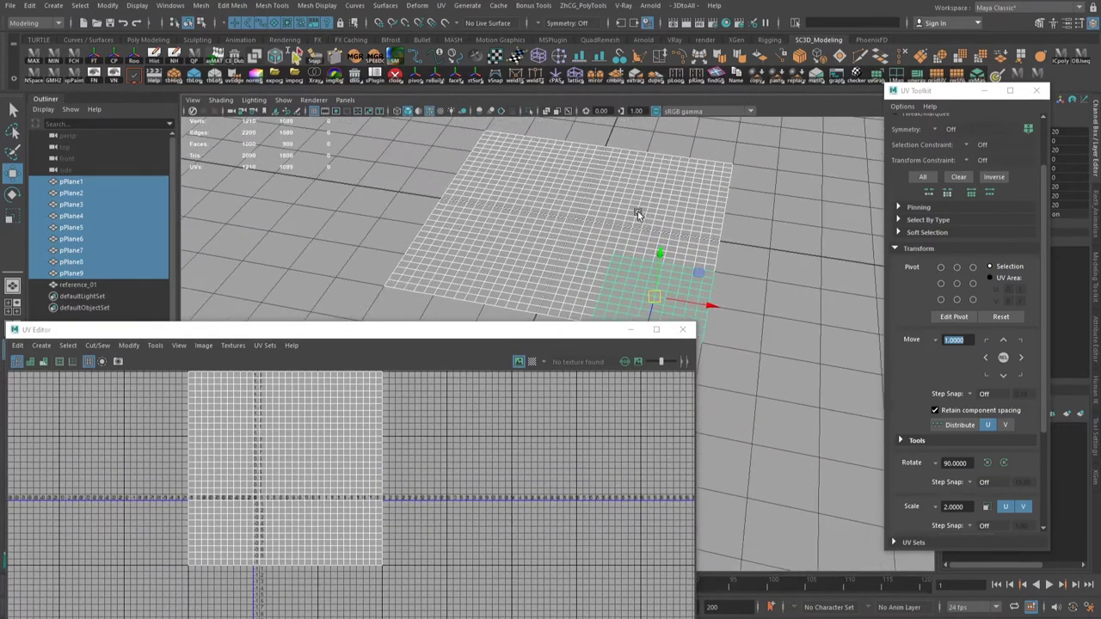
{"action": "left_click", "coordinate": [199, 5]}
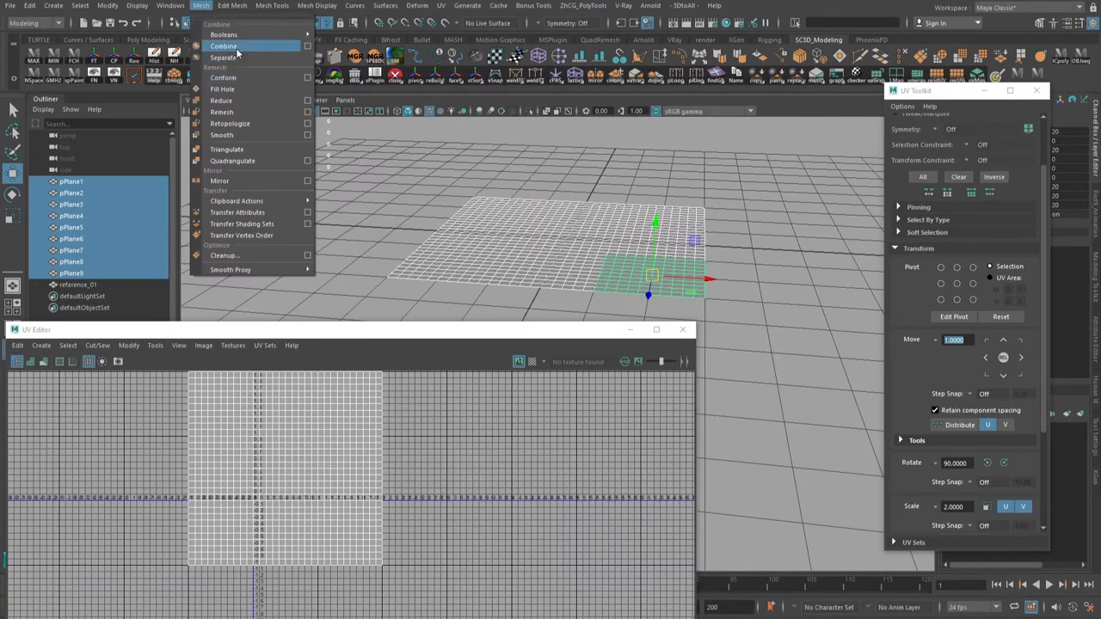
{"action": "left_click", "coordinate": [223, 44]}
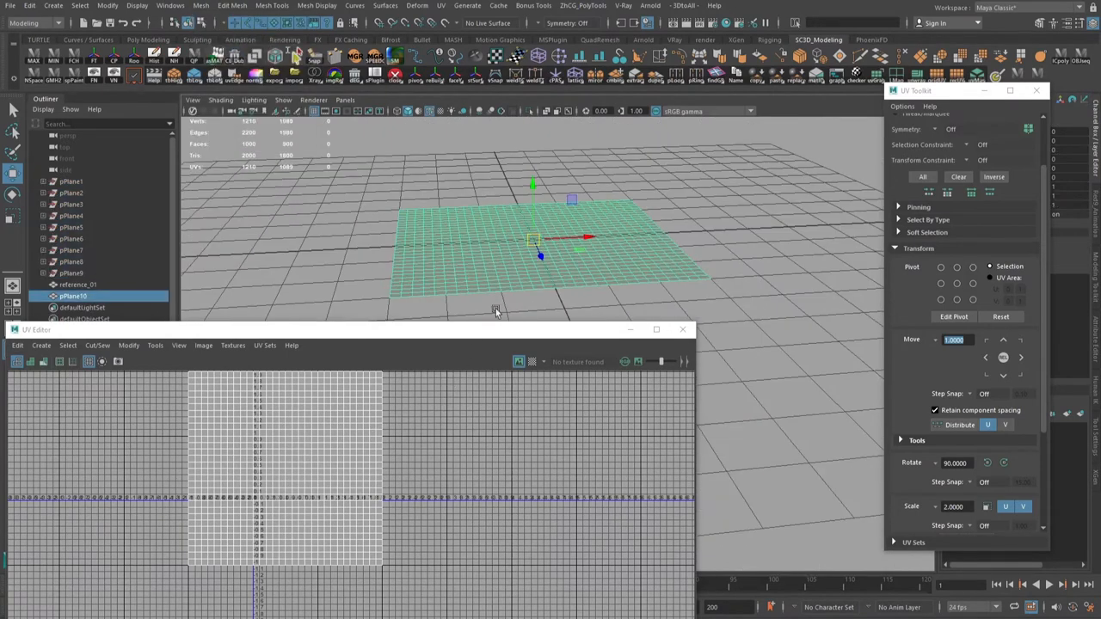
{"action": "left_click", "coordinate": [79, 284]}
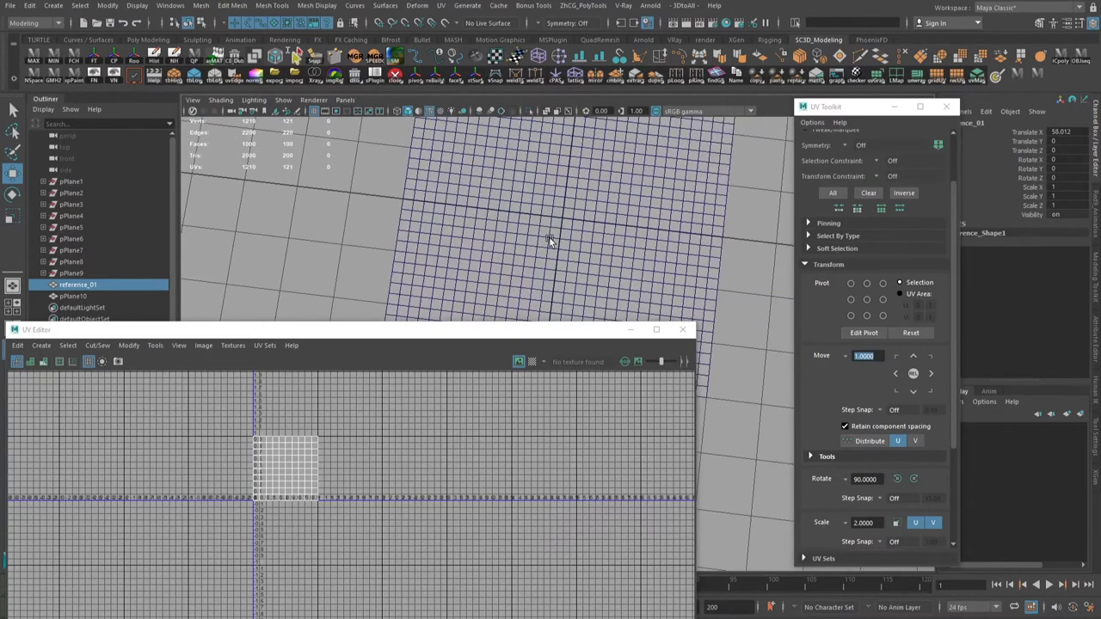
Step: Select all vertices of pPlane10 and Merge Vertices to weld the tile seams
{"action": "left_click", "coordinate": [72, 296]}
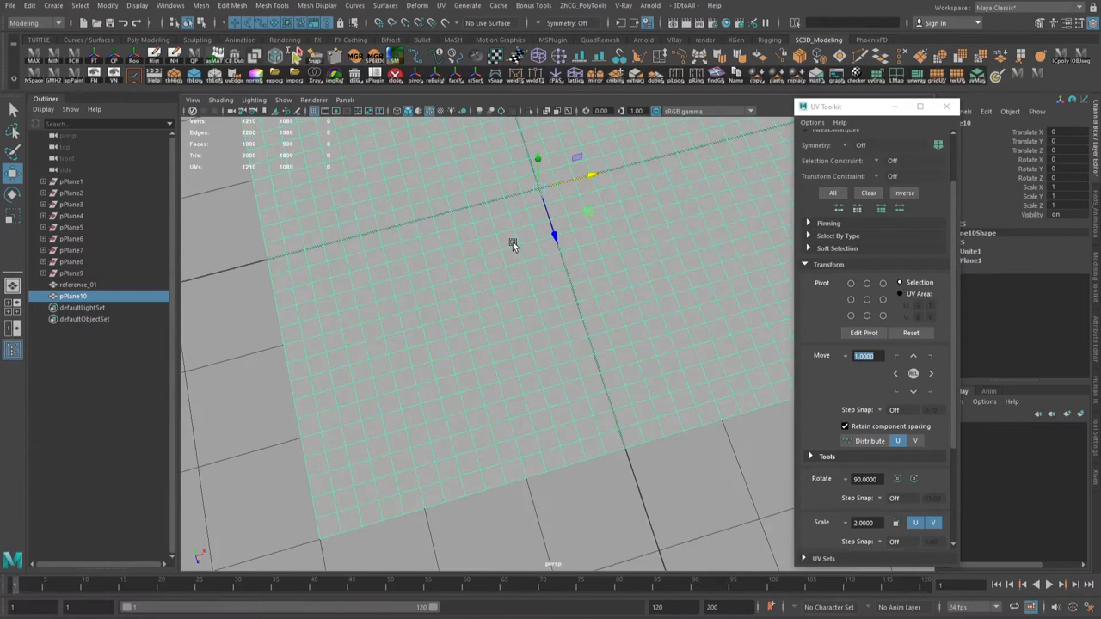
{"action": "left_click", "coordinate": [79, 283]}
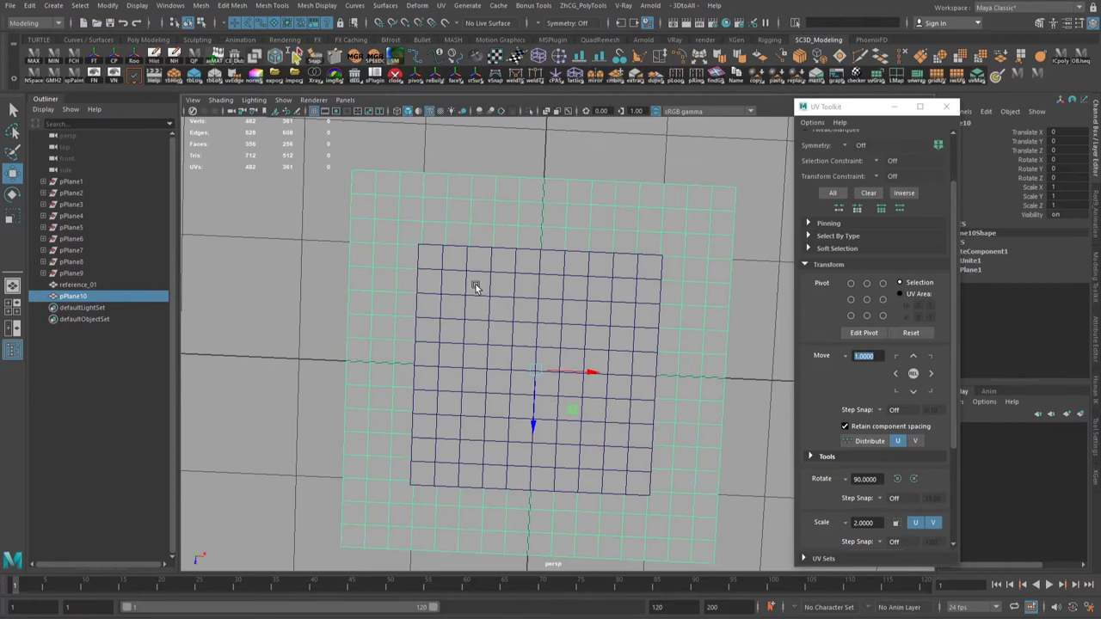
{"action": "left_click", "coordinate": [79, 286]}
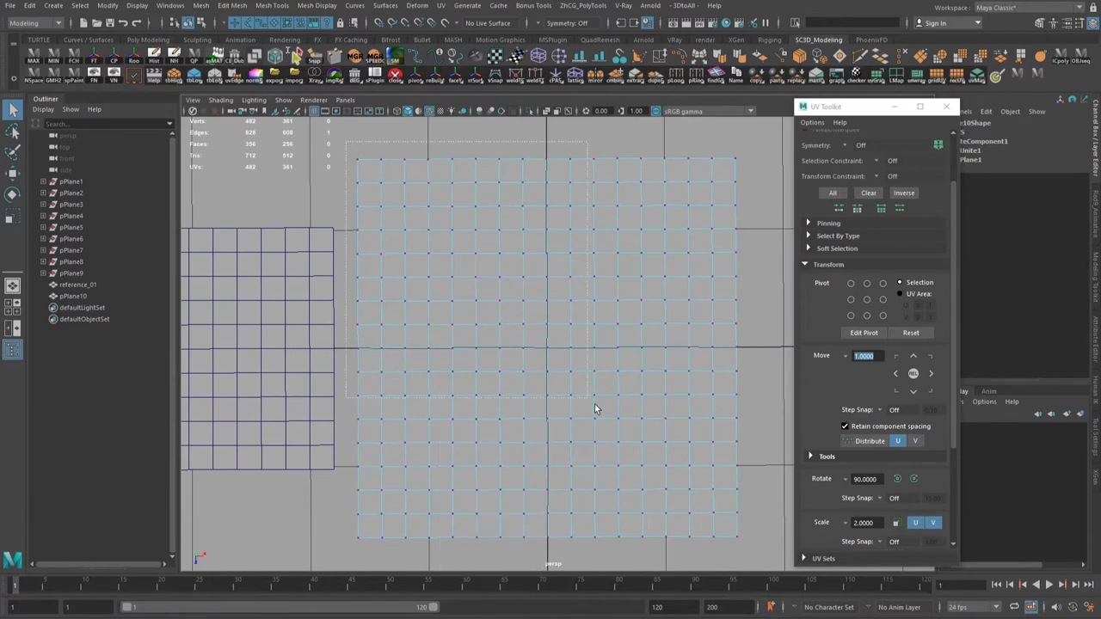
{"action": "right_click", "coordinate": [502, 318]}
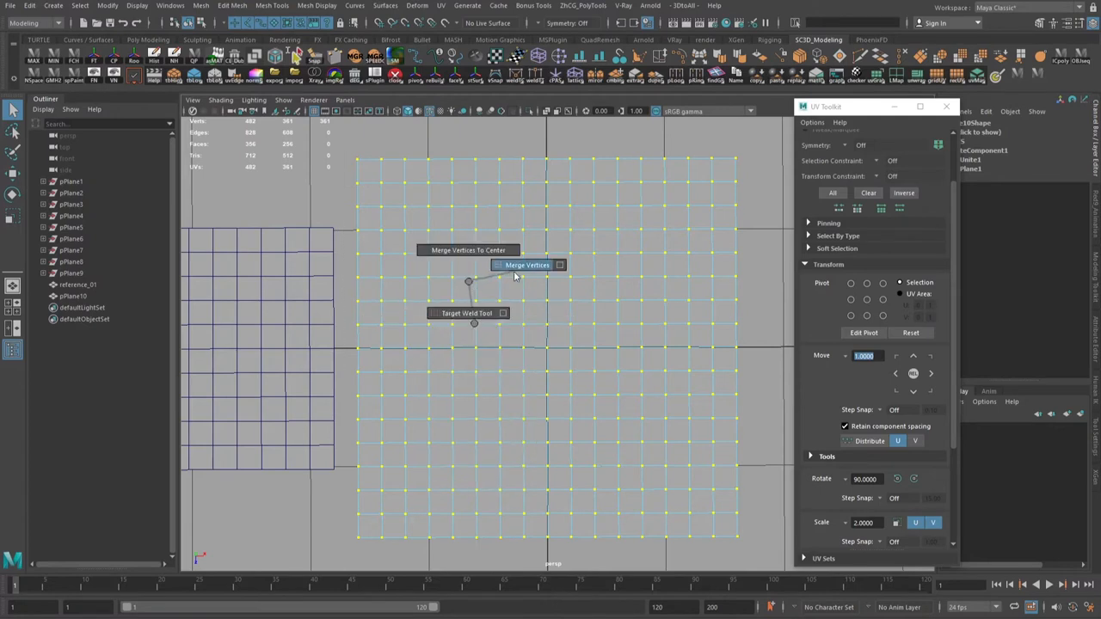
{"action": "left_click", "coordinate": [526, 265]}
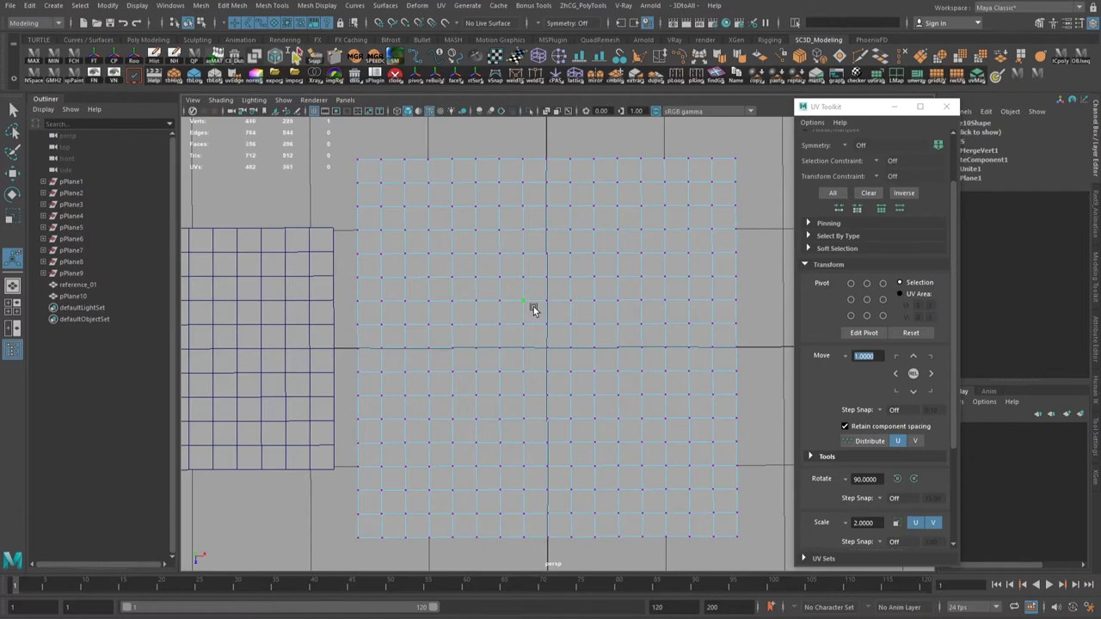
{"action": "left_click", "coordinate": [72, 296]}
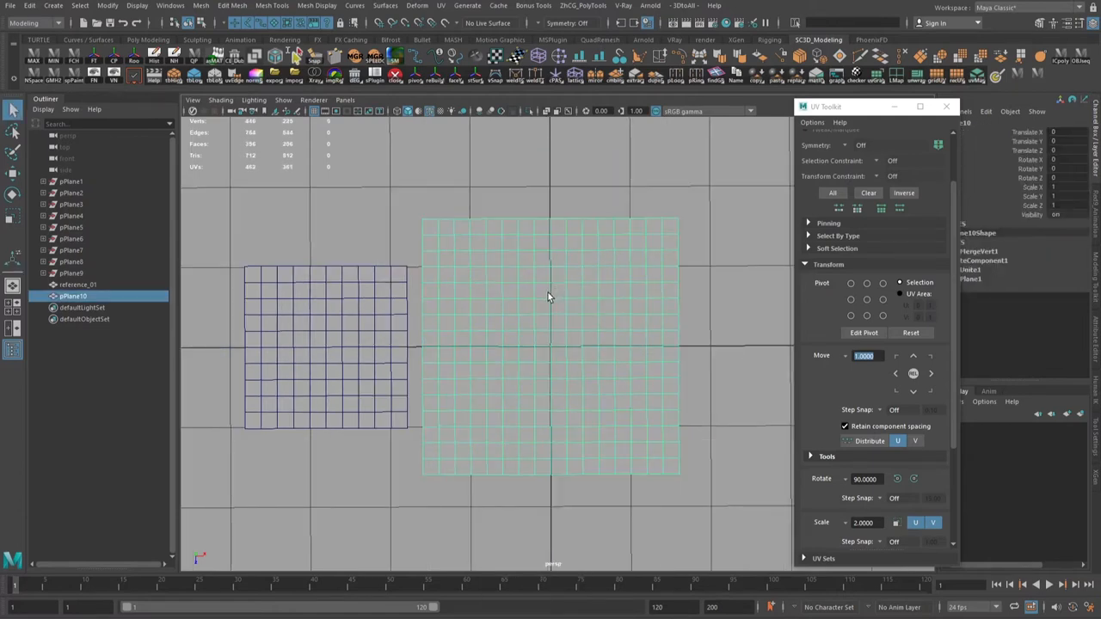
{"action": "left_click_drag", "start_coordinate": [547, 296], "coordinate": [492, 360]}
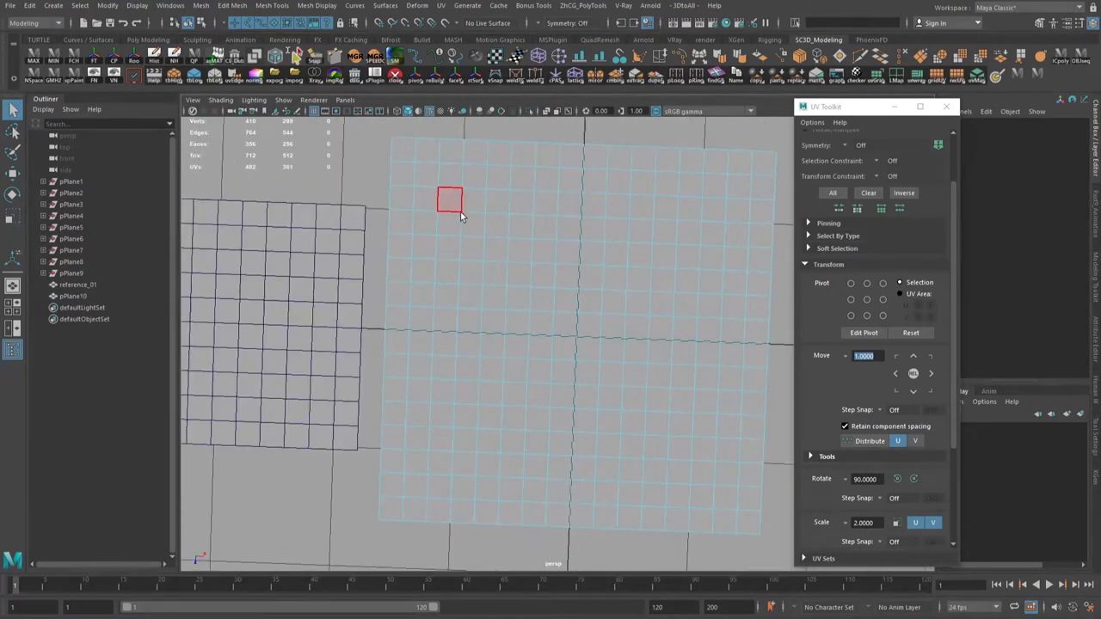
Step: Select the plane's faces and subdivide them with Mesh > Smooth into a dense mesh
{"action": "left_click_drag", "start_coordinate": [447, 200], "coordinate": [471, 224]}
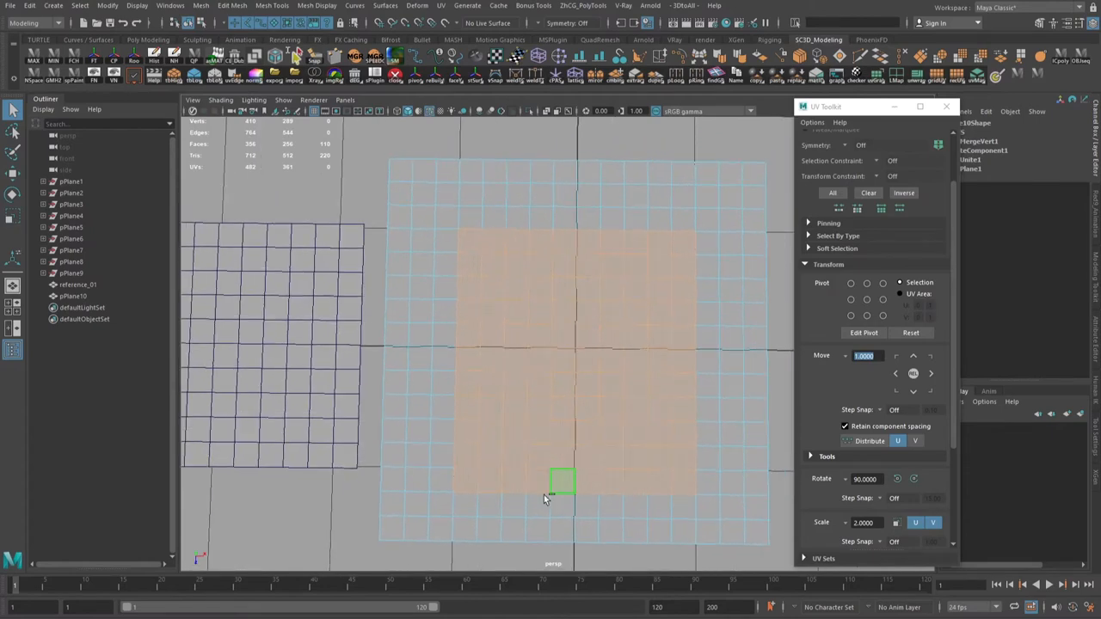
{"action": "left_click_drag", "start_coordinate": [561, 482], "coordinate": [681, 272]}
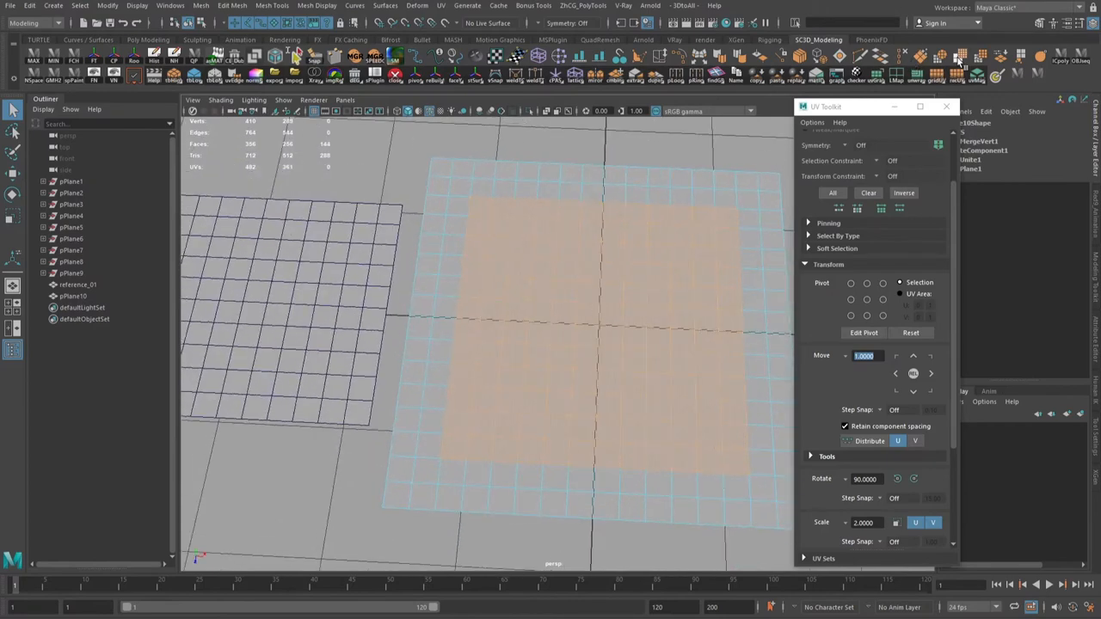
{"action": "left_click", "coordinate": [519, 337]}
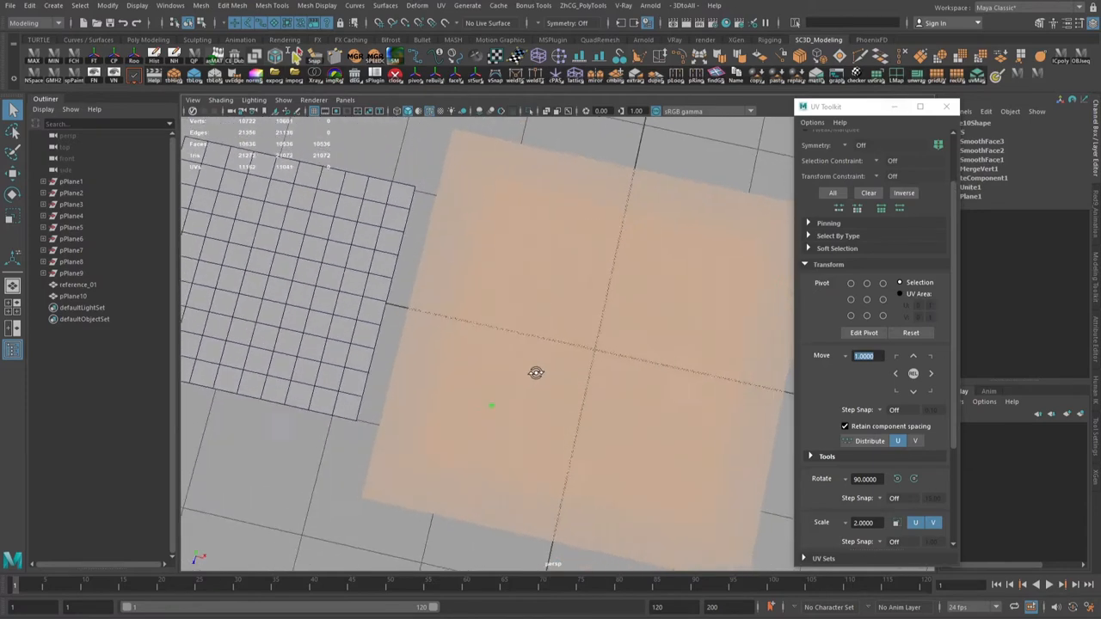
{"action": "left_click", "coordinate": [200, 6]}
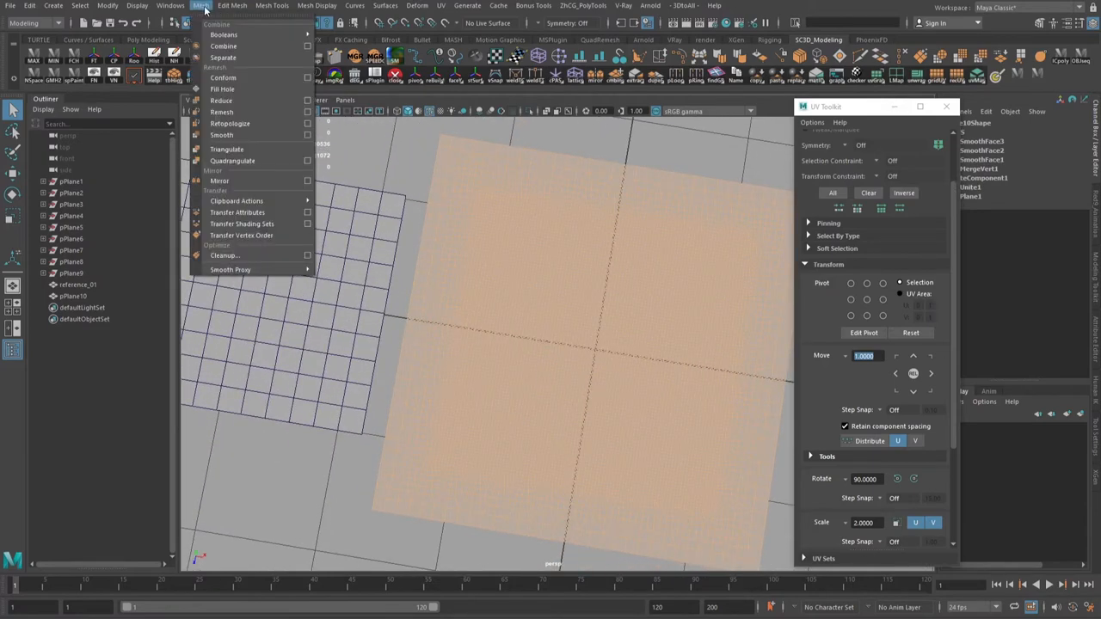
{"action": "mouse_move", "coordinate": [220, 134]}
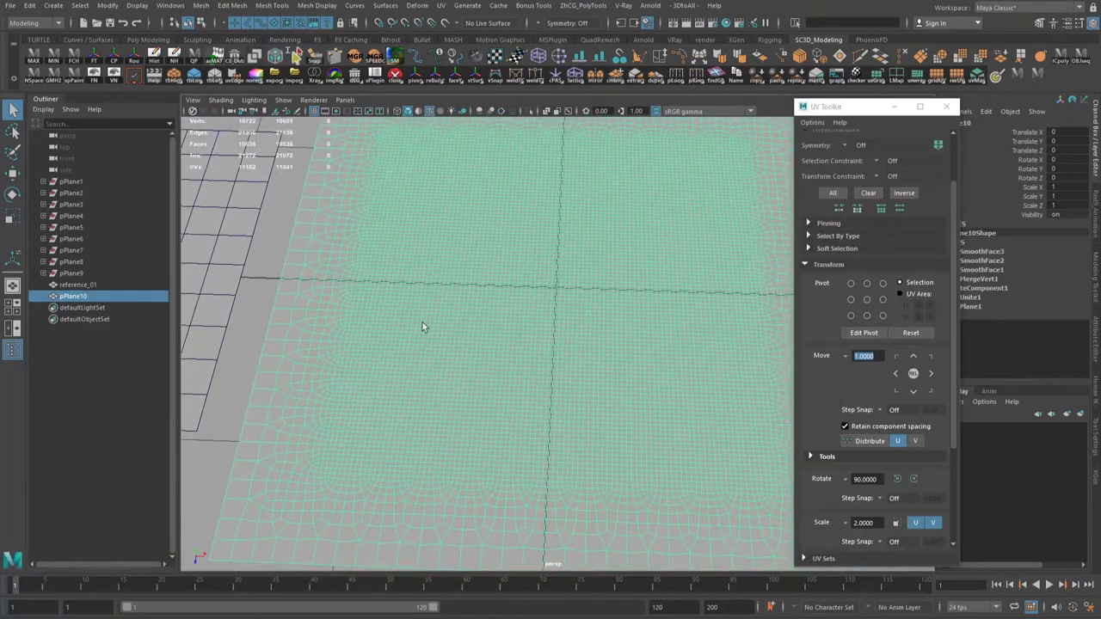
{"action": "left_click_drag", "start_coordinate": [422, 327], "coordinate": [489, 385]}
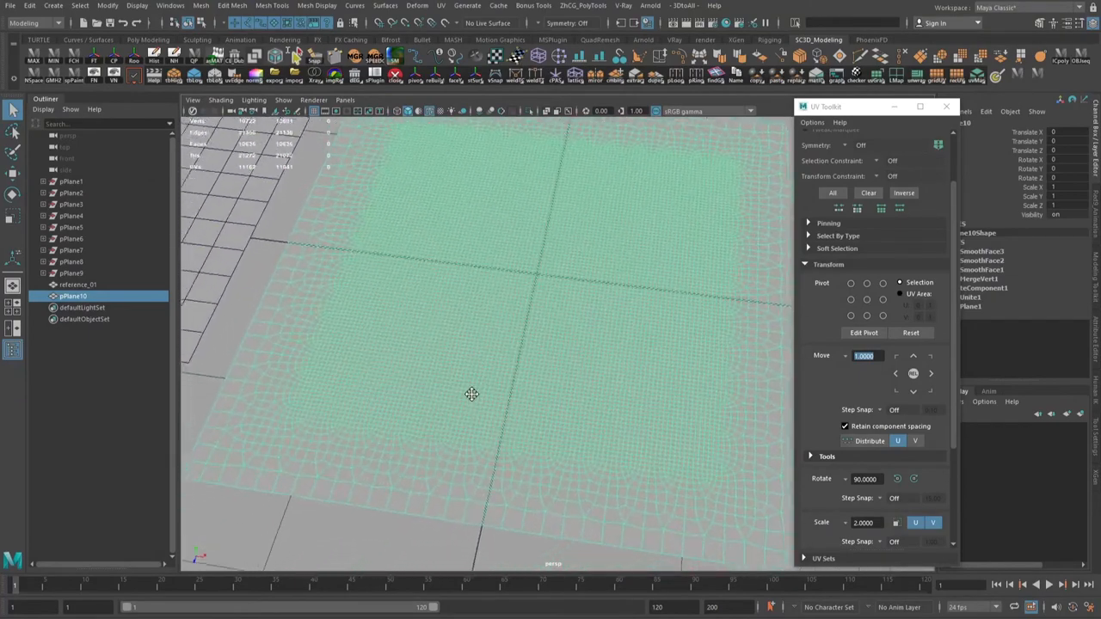
{"action": "left_click", "coordinate": [77, 283]}
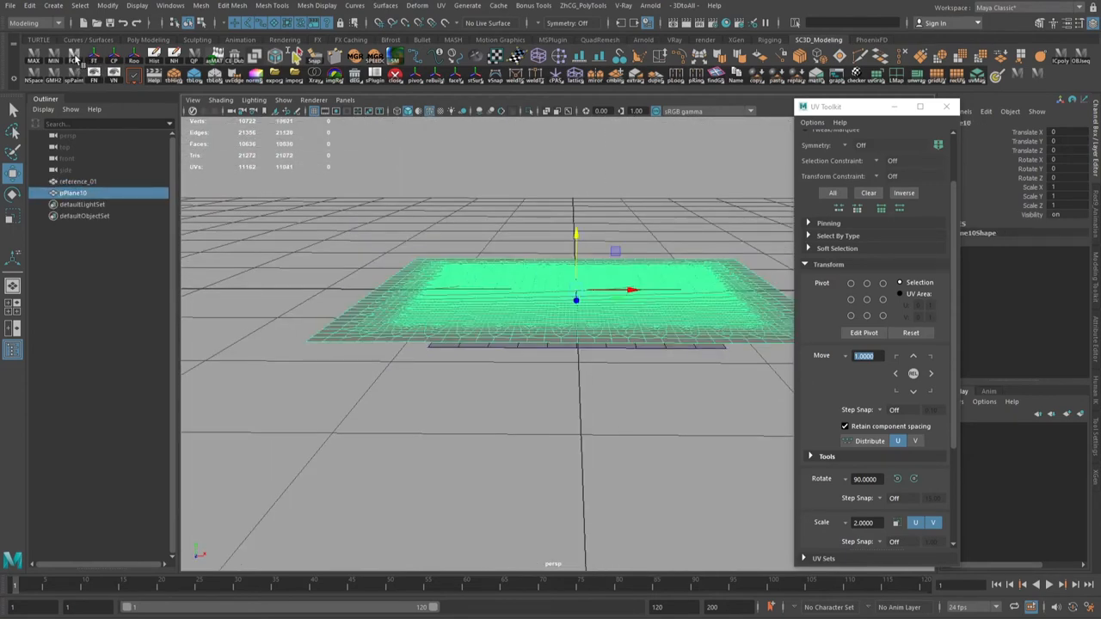
{"action": "left_click", "coordinate": [79, 182]}
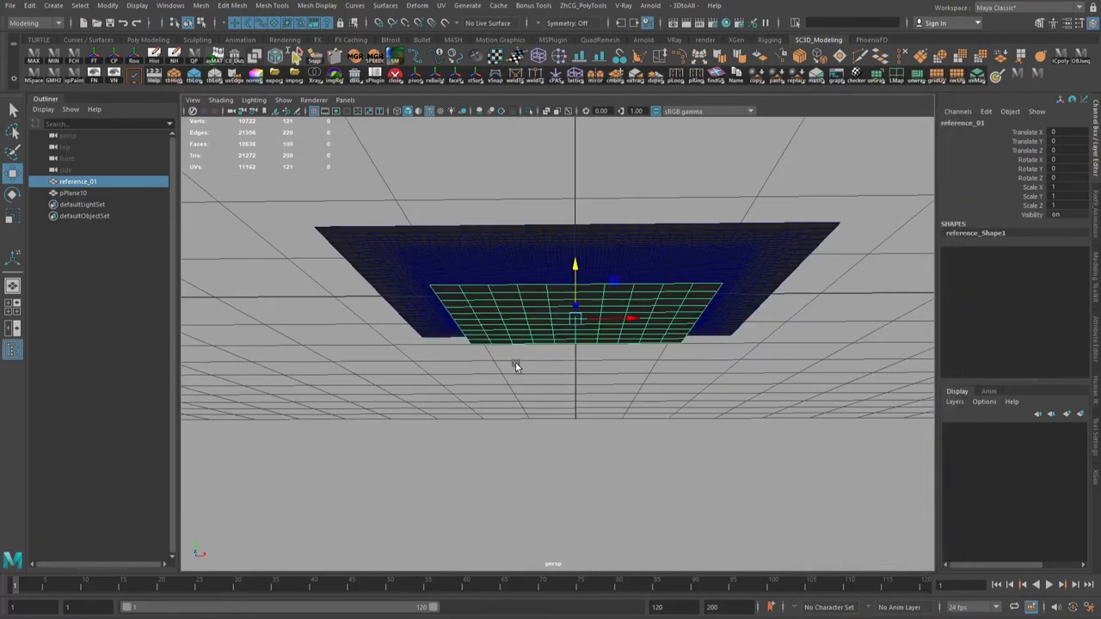
{"action": "left_click_drag", "start_coordinate": [516, 365], "coordinate": [559, 375]}
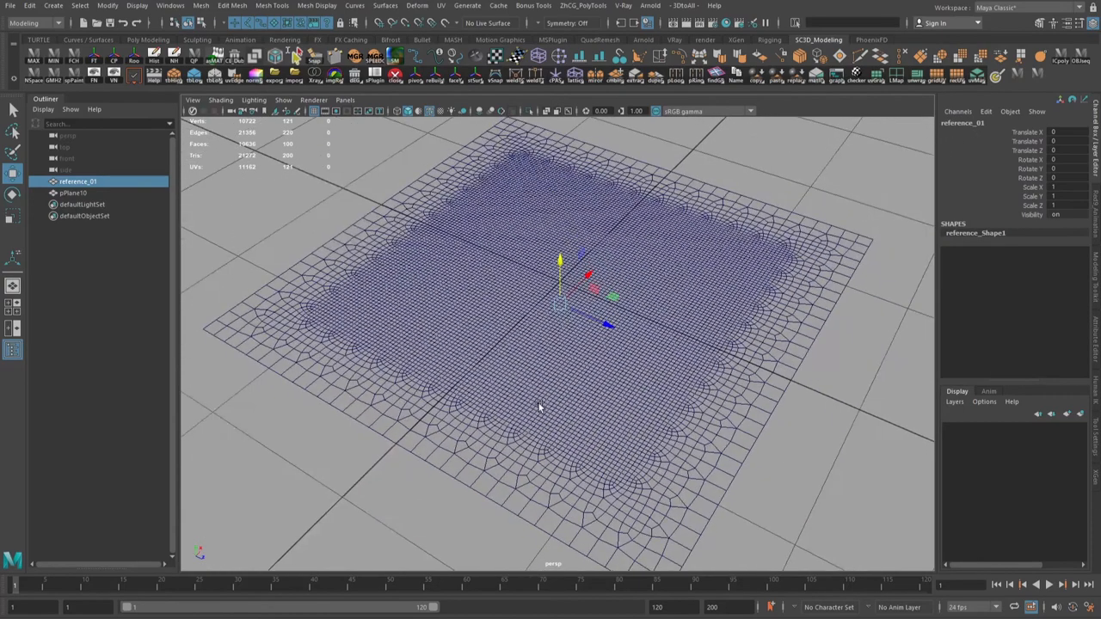
{"action": "left_click", "coordinate": [72, 192]}
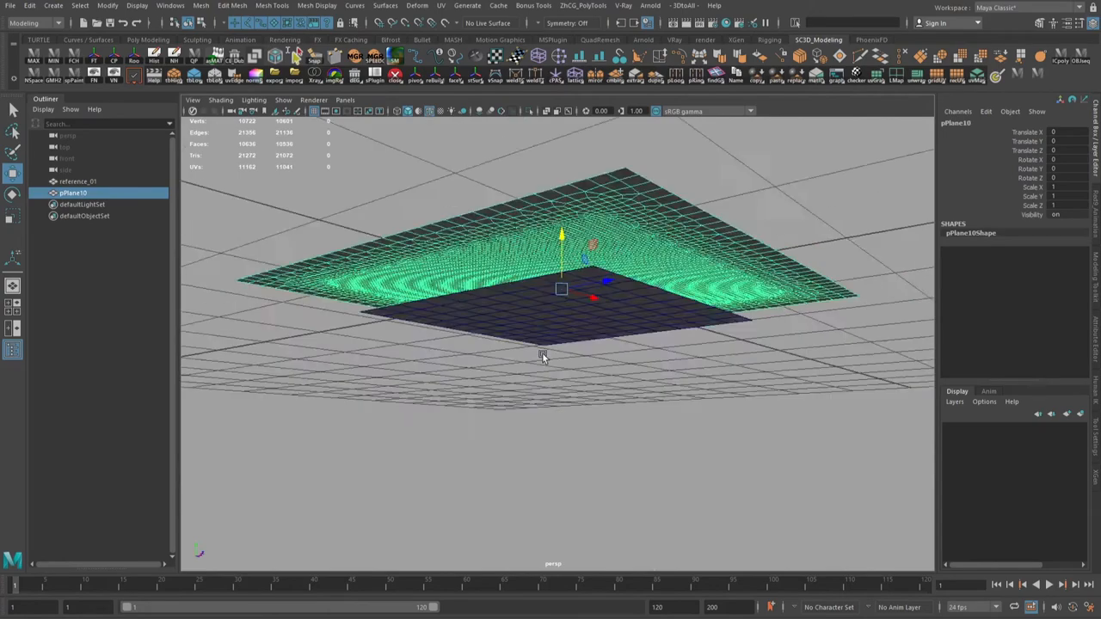
{"action": "left_click_drag", "start_coordinate": [559, 301], "coordinate": [551, 353]}
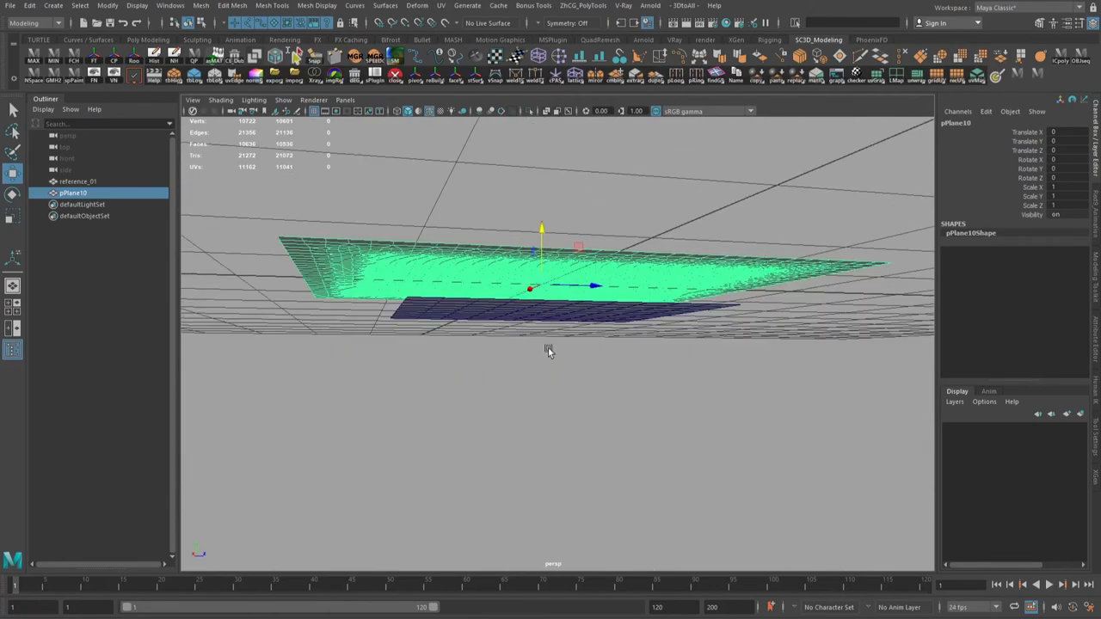
{"action": "left_click_drag", "start_coordinate": [549, 351], "coordinate": [531, 356]}
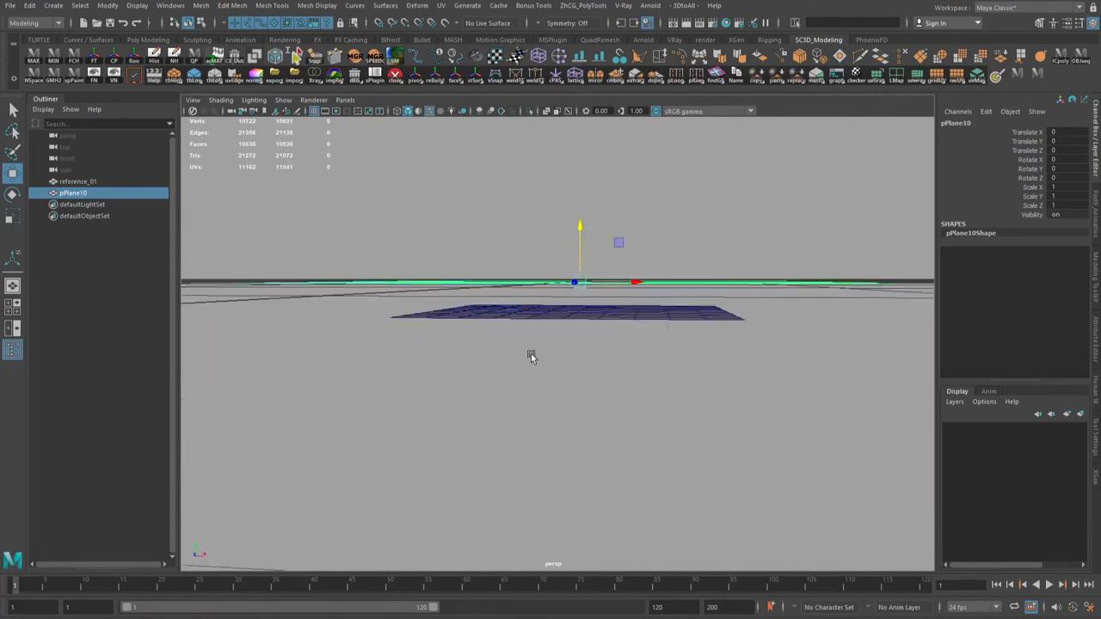
{"action": "left_click_drag", "start_coordinate": [559, 344], "coordinate": [534, 293]}
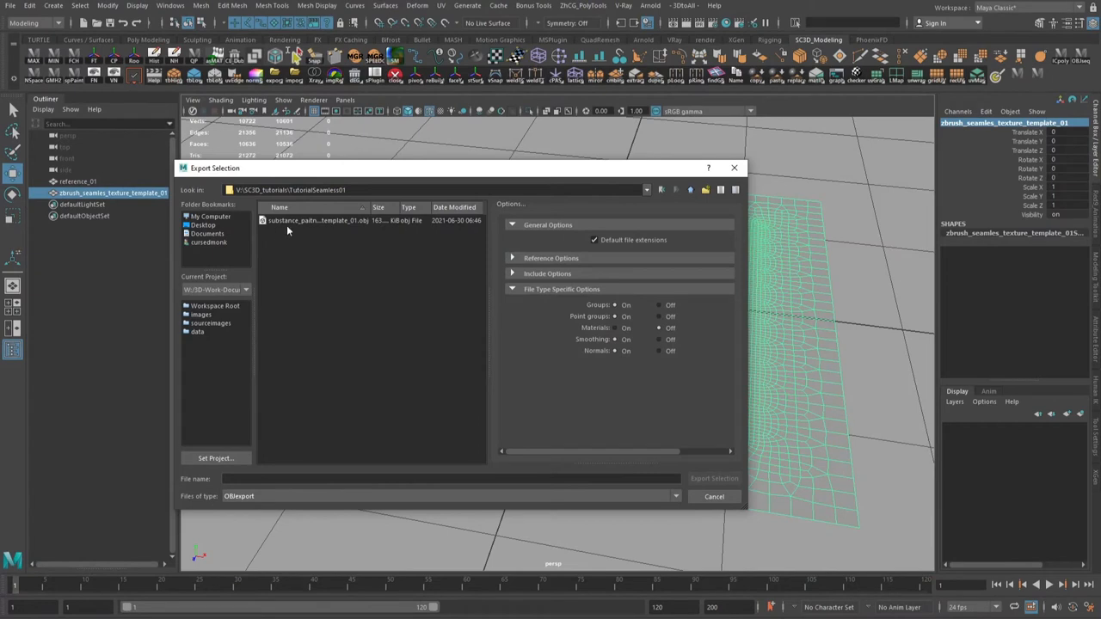
{"action": "mouse_move", "coordinate": [289, 477]}
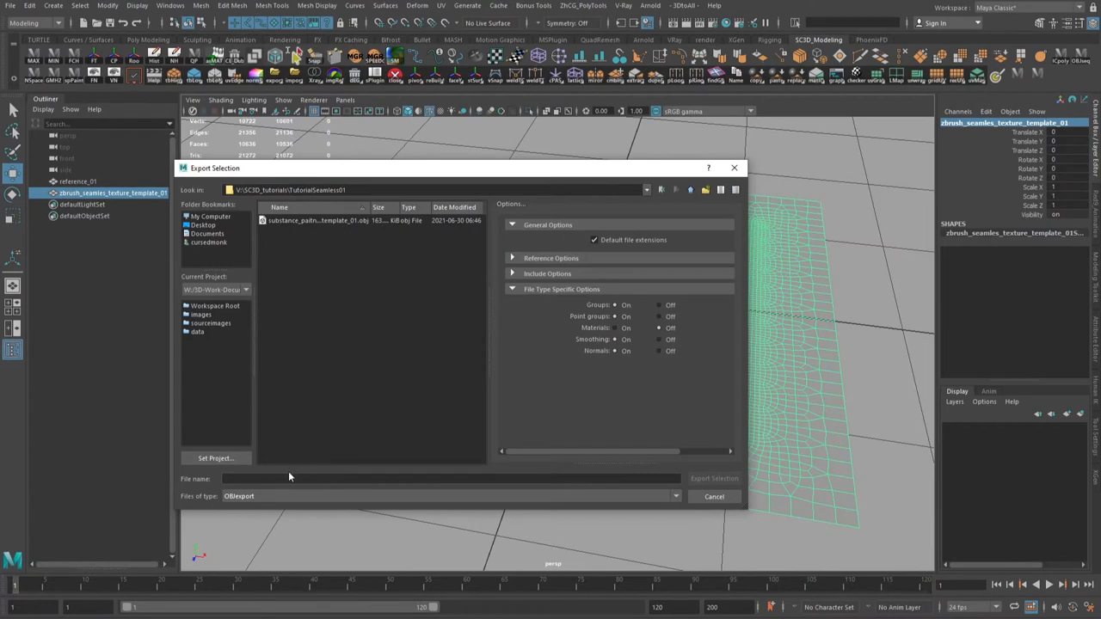
Step: Export the sculpt plane as zbrush_sculpt_template_01.obj
{"action": "type", "text": "zb"}
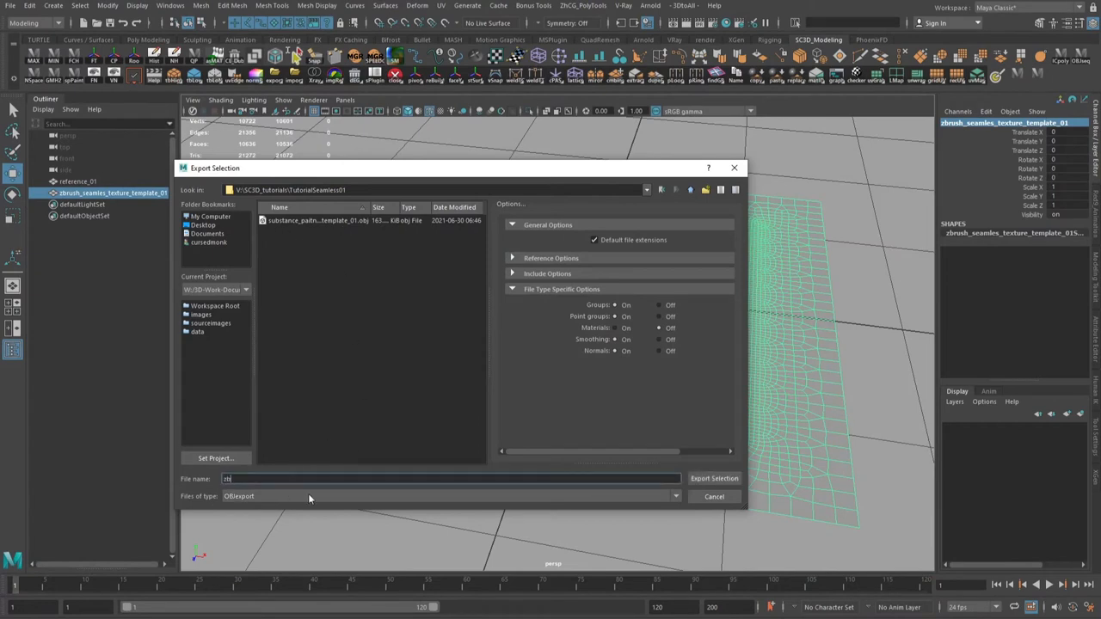
{"action": "type", "text": "brush_te"}
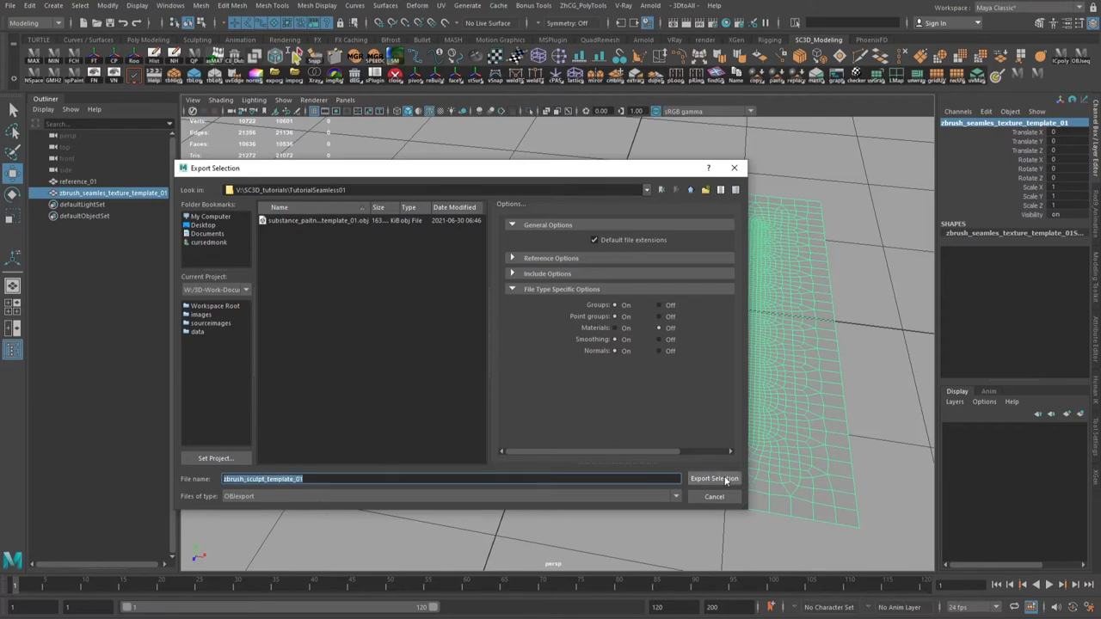
{"action": "left_click", "coordinate": [714, 478]}
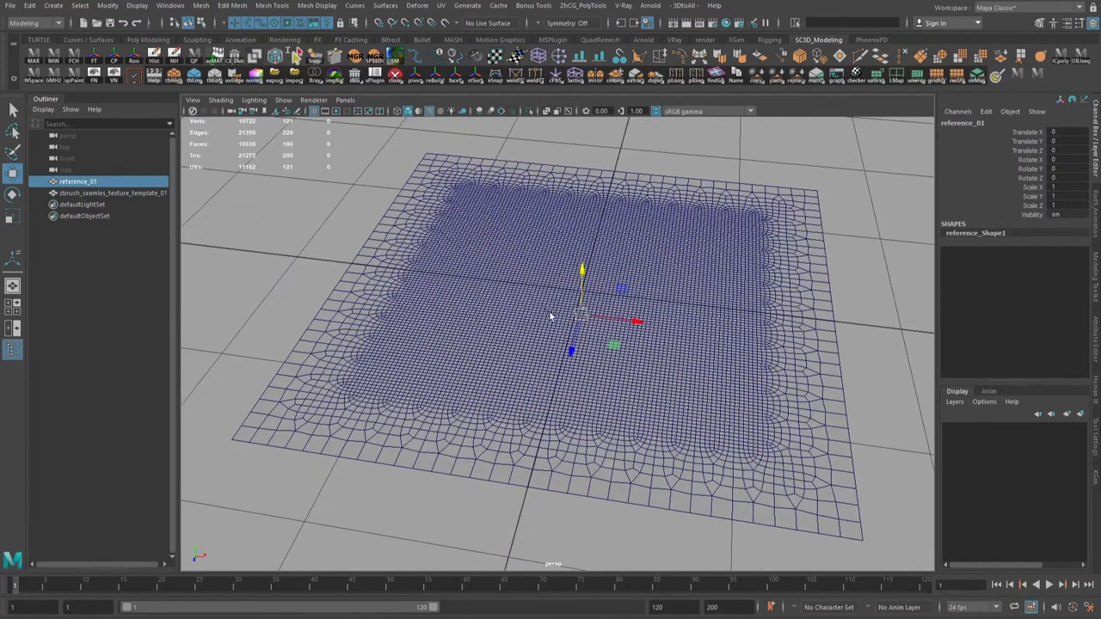
Step: Export the reference plane as zbrush_reference_template_01.obj via Export Selection
{"action": "left_click", "coordinate": [10, 7]}
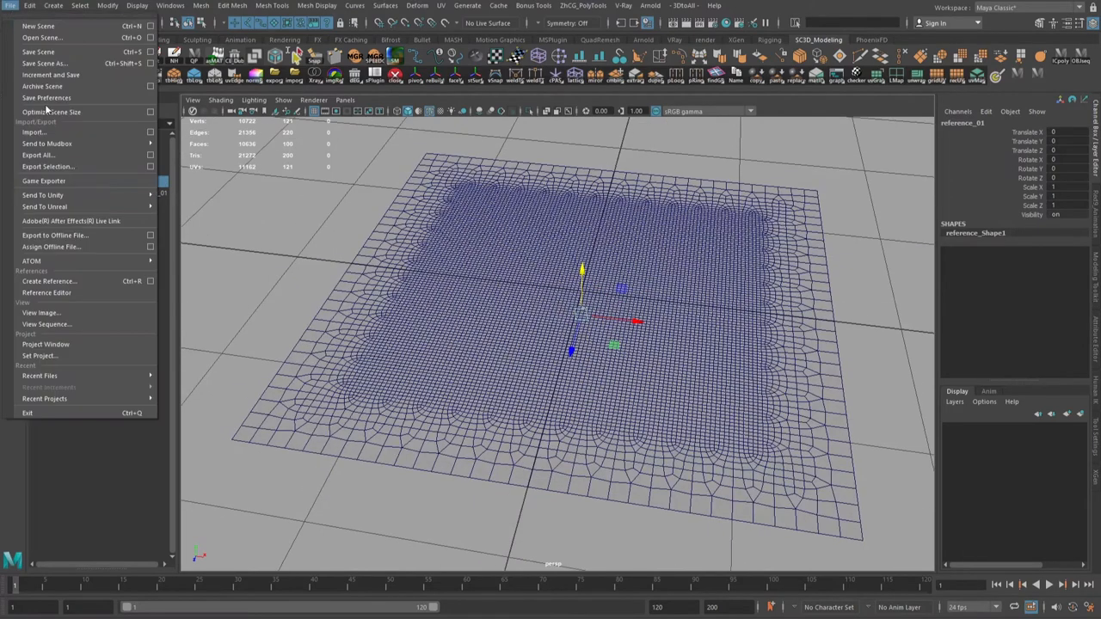
{"action": "left_click", "coordinate": [48, 165]}
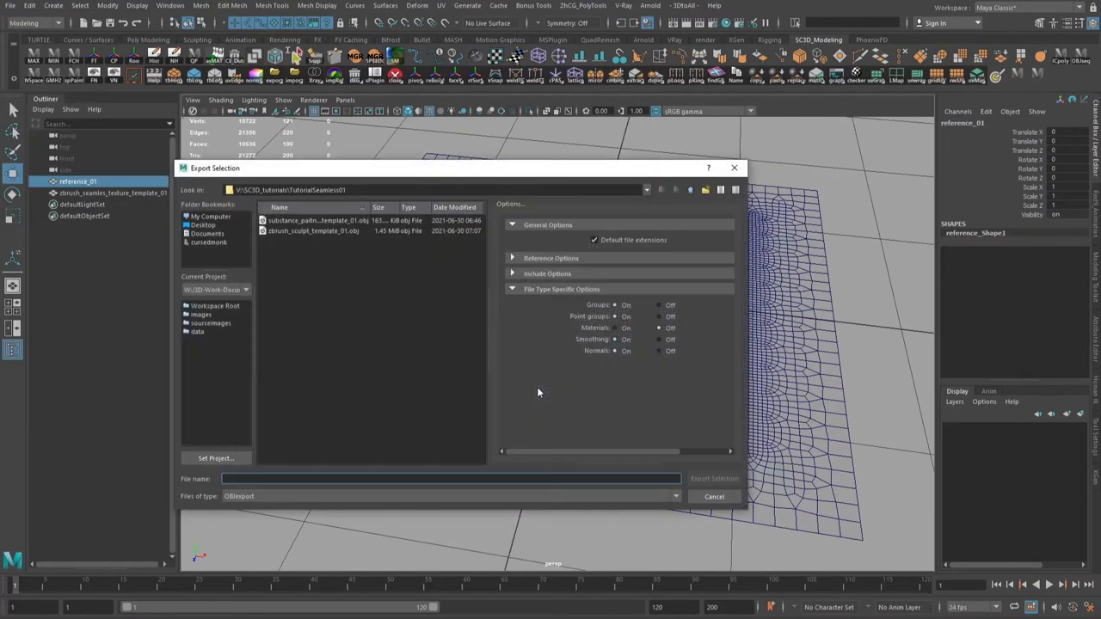
{"action": "type", "text": "zbrush_reference"}
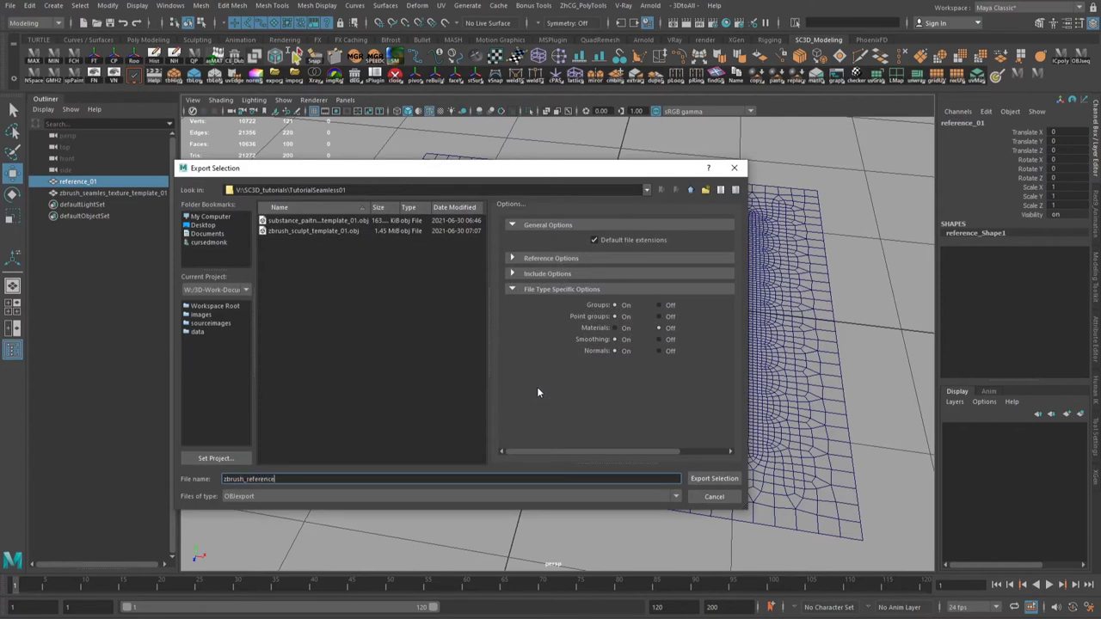
{"action": "type", "text": "_template_01"}
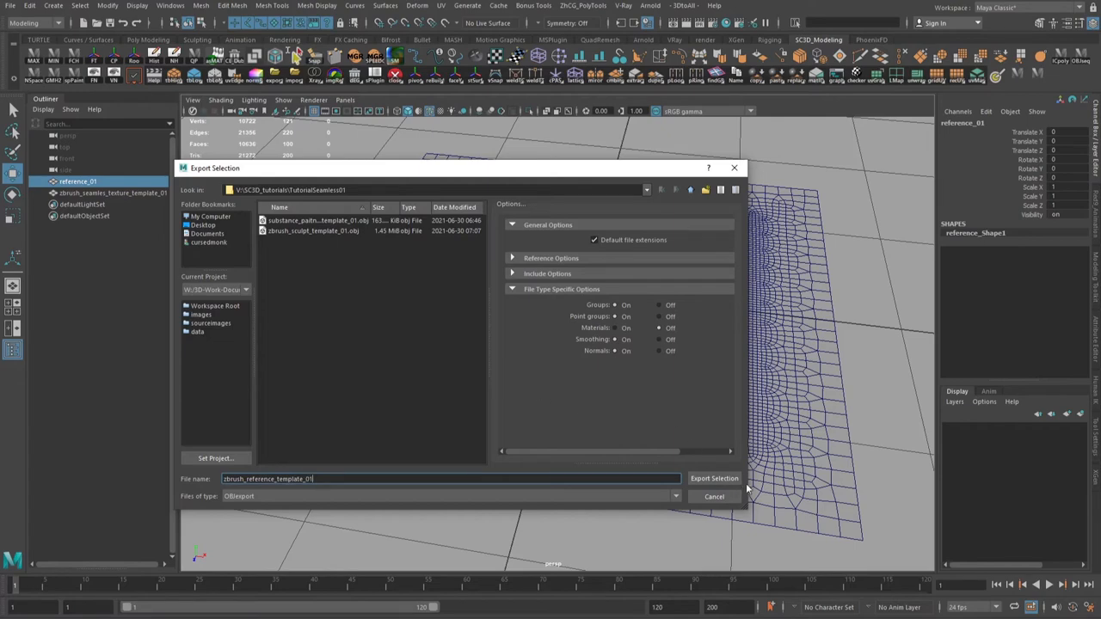
{"action": "left_click", "coordinate": [714, 478]}
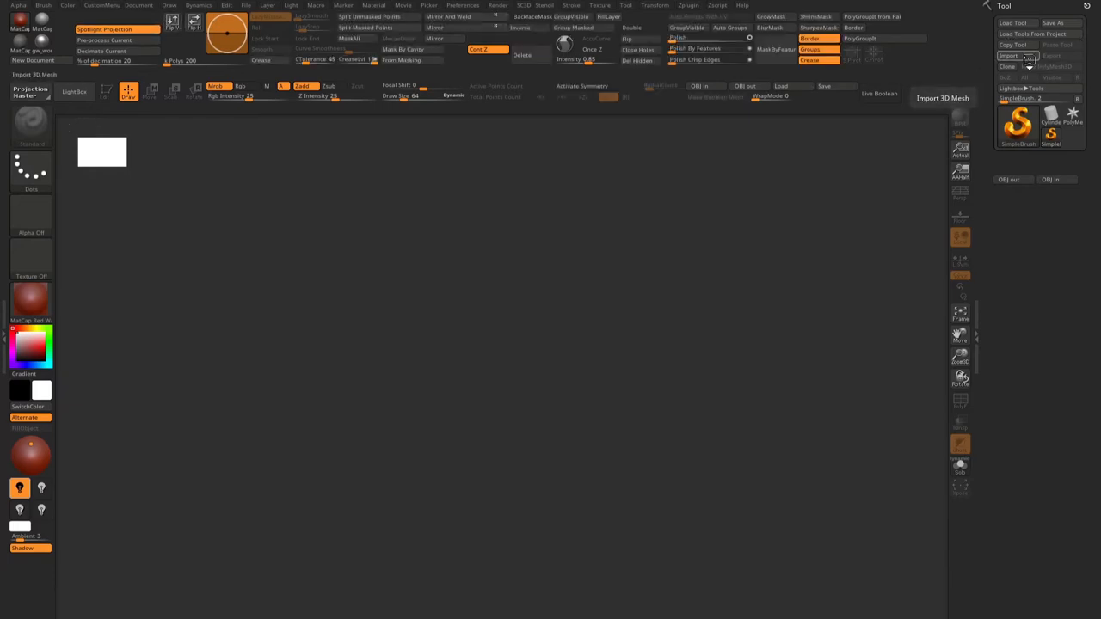
Step: Import zbrush_reference_template_01.obj into the Tool palette
{"action": "left_click", "coordinate": [1018, 55]}
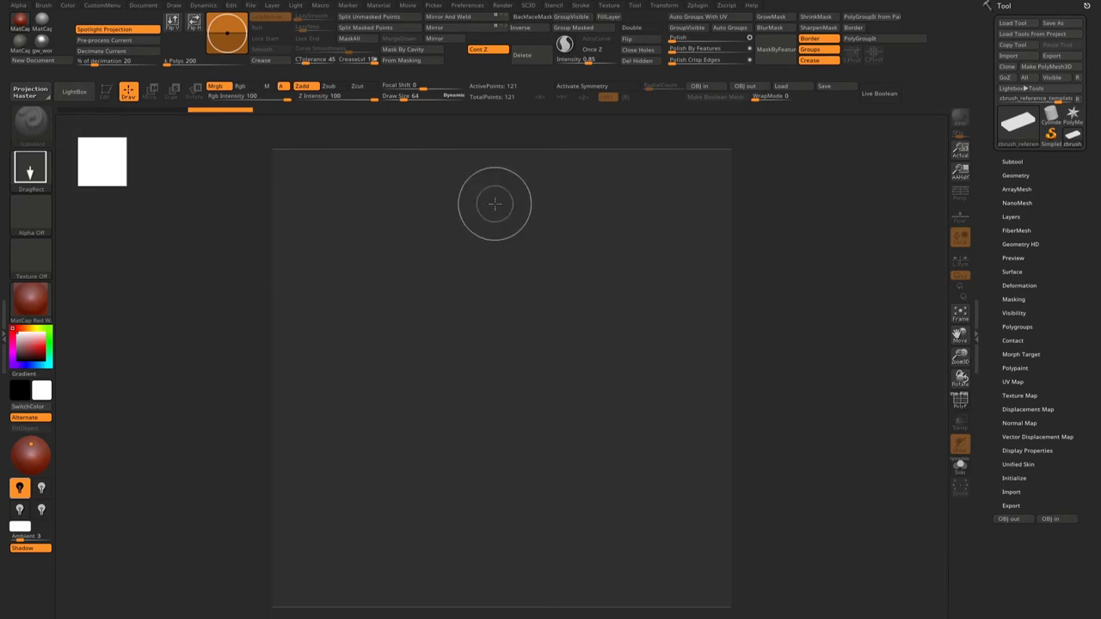
{"action": "mouse_move", "coordinate": [537, 134]}
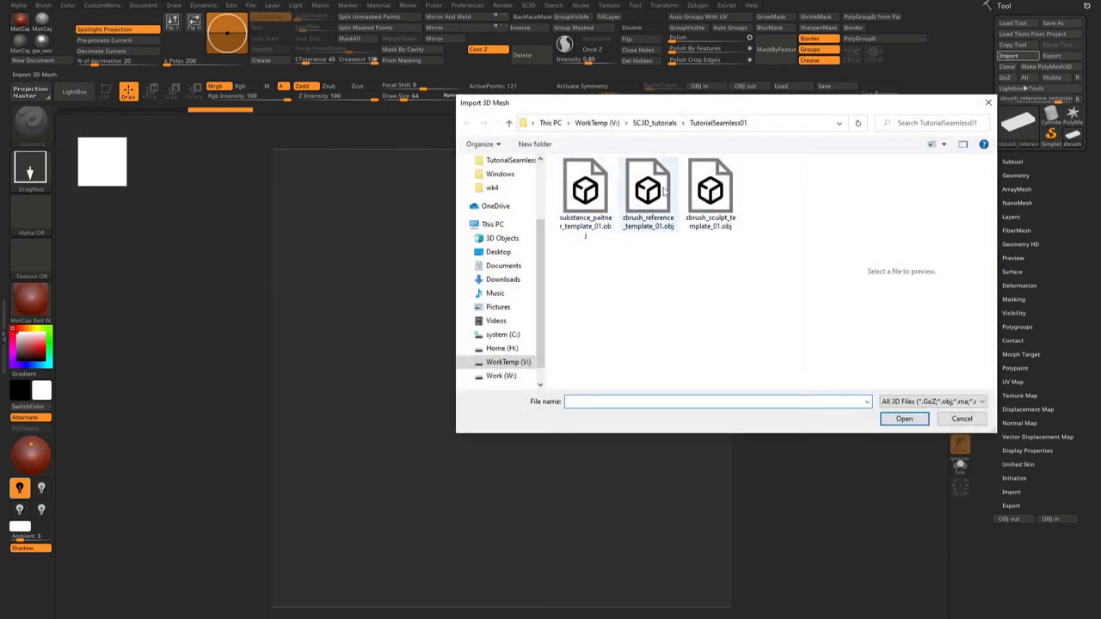
{"action": "left_click", "coordinate": [647, 192]}
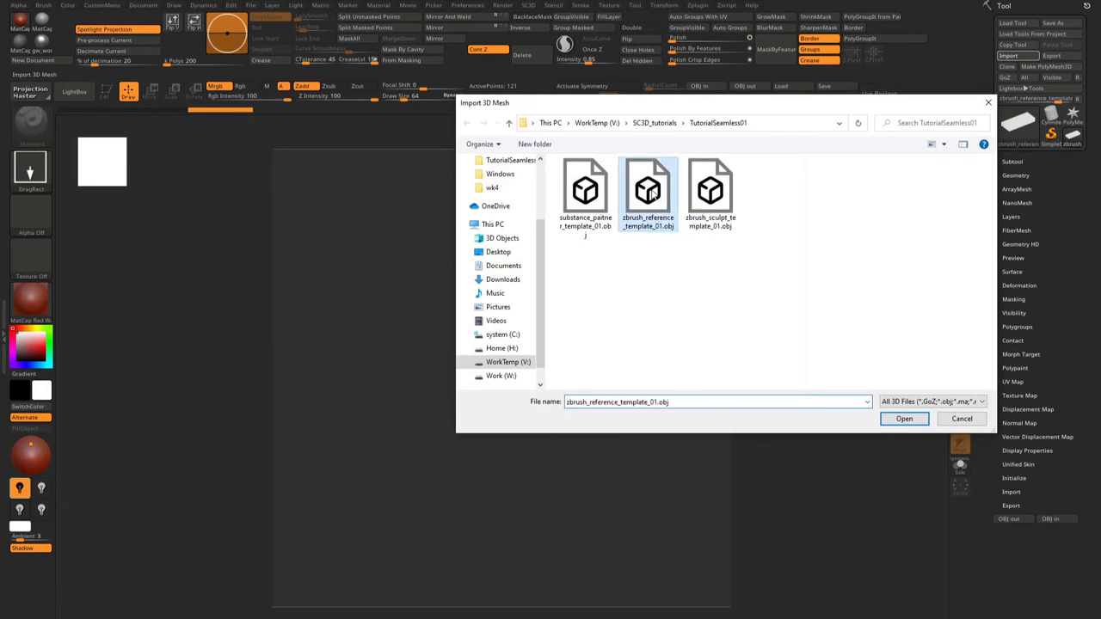
{"action": "left_click", "coordinate": [904, 420]}
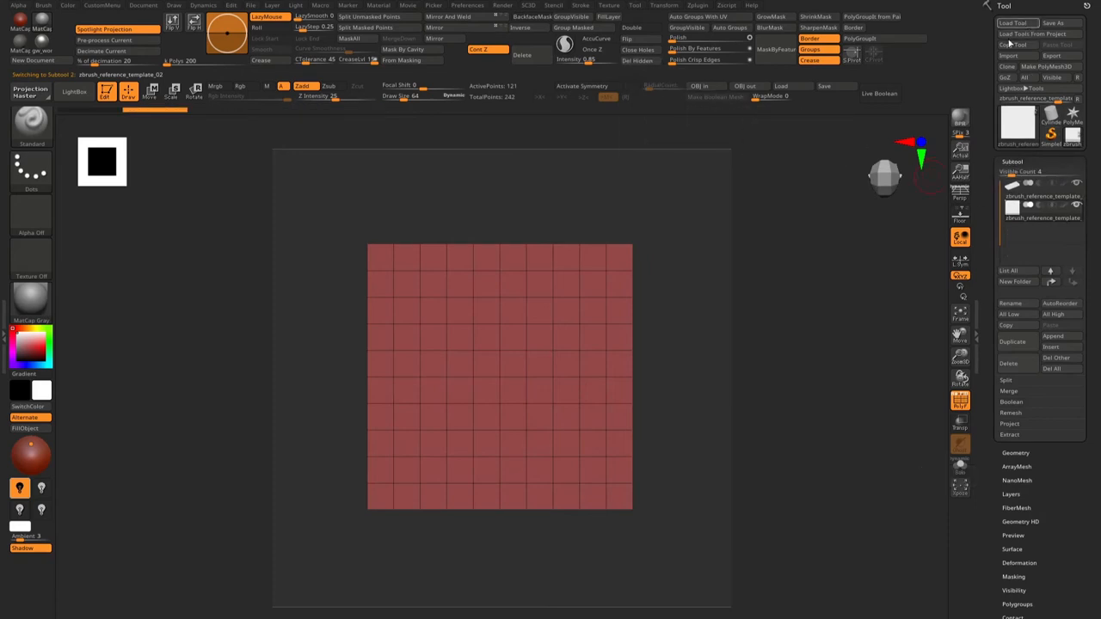
Step: Import zbrush_sculpt_template_01.obj as a second subtool
{"action": "left_click", "coordinate": [1008, 55]}
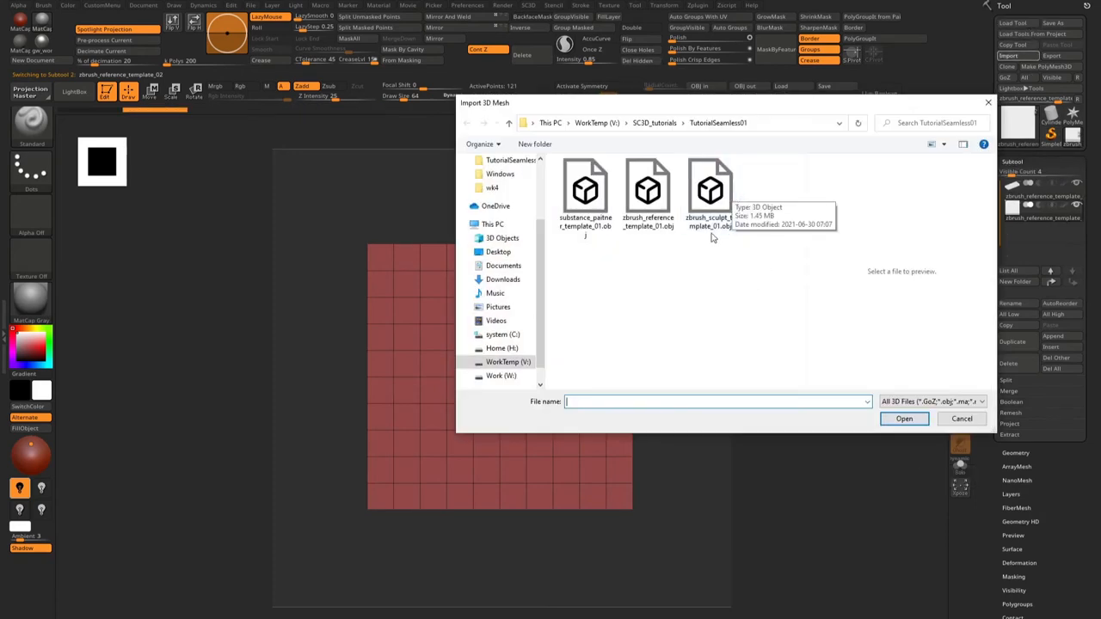
{"action": "left_click", "coordinate": [905, 420]}
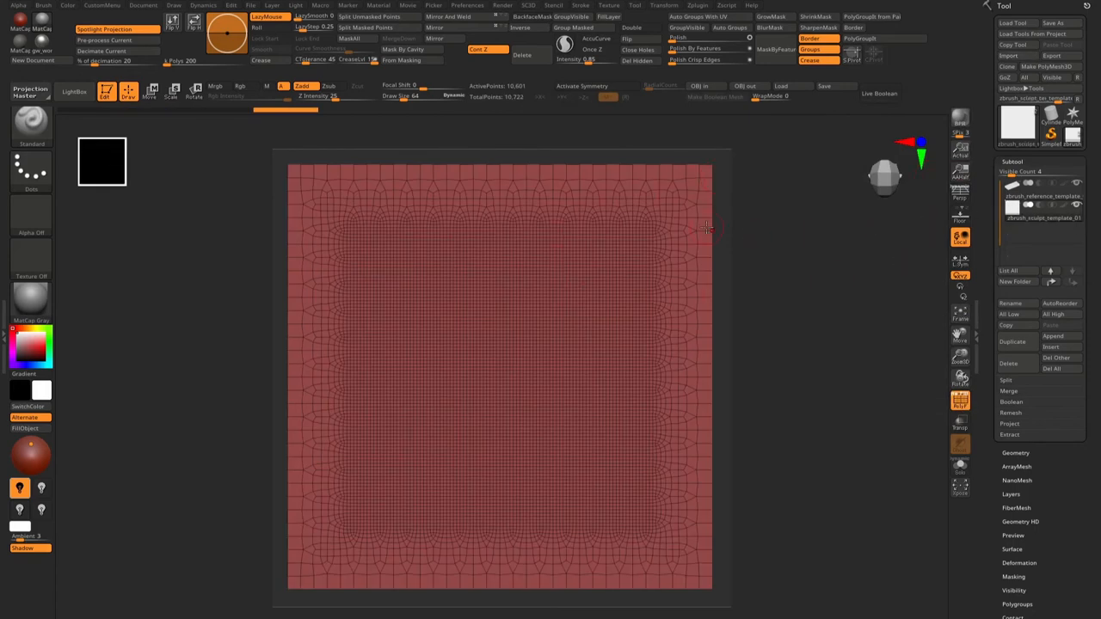
{"action": "mouse_move", "coordinate": [726, 234]}
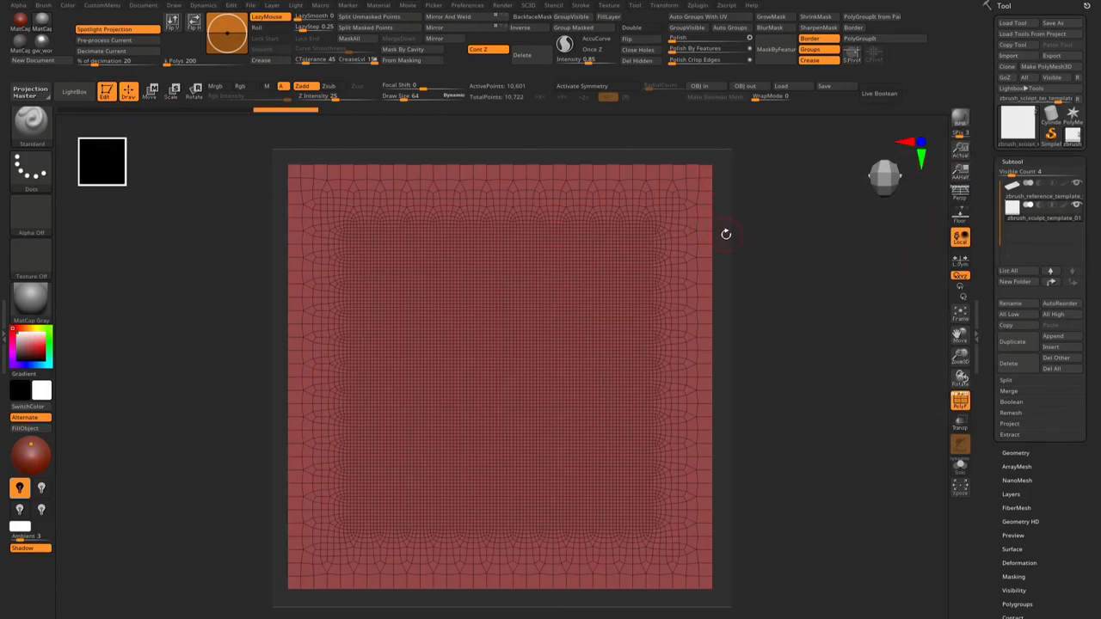
{"action": "mouse_move", "coordinate": [800, 265]}
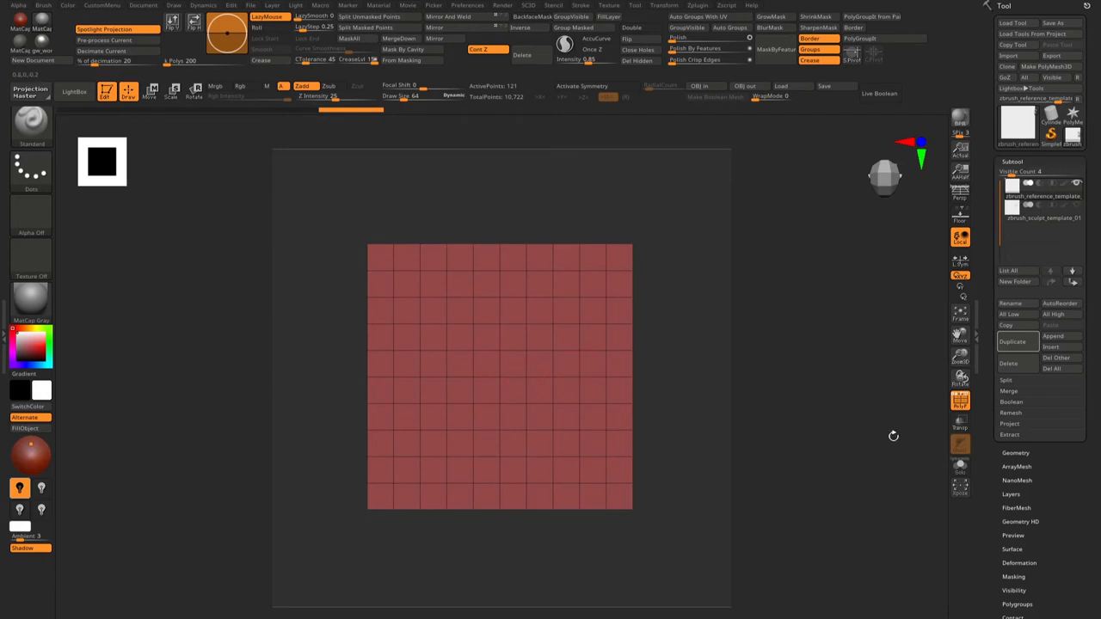
{"action": "mouse_move", "coordinate": [960, 313]}
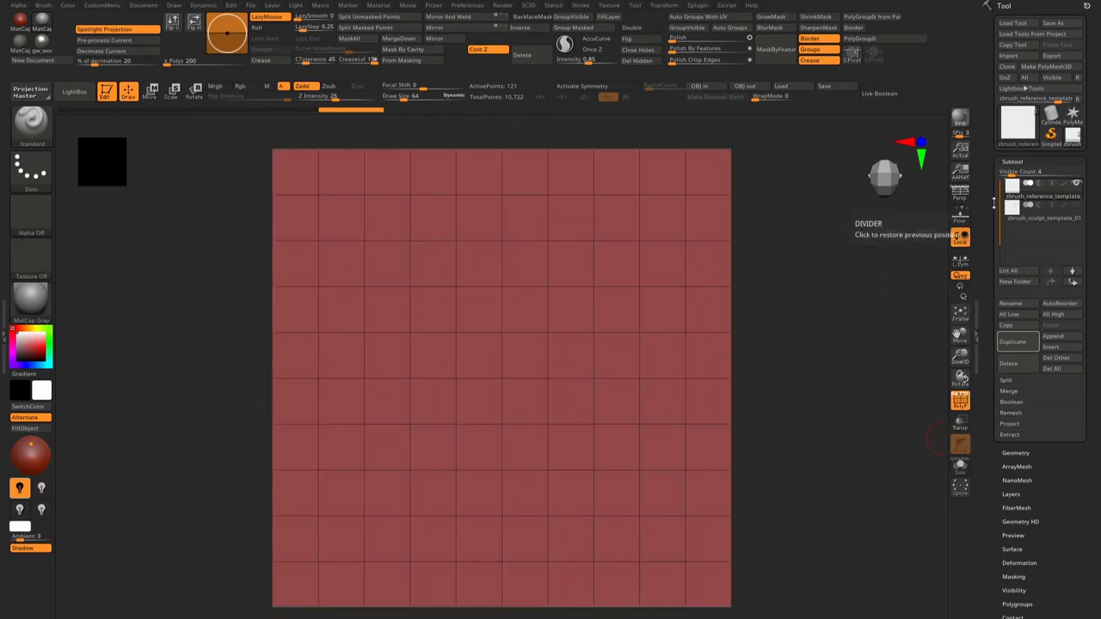
Step: Divide the reference plane in Tool > Geometry to densify its grid
{"action": "left_click", "coordinate": [1041, 207]}
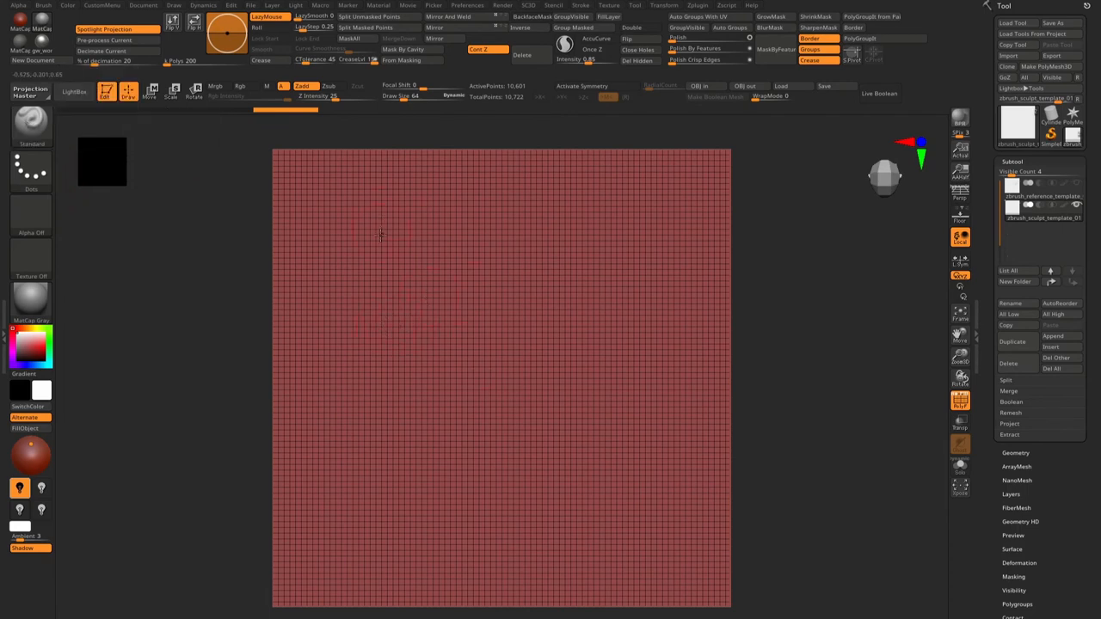
Step: Sculpt sweeping grooves near the plane's edges and bring up the Brush palette
{"action": "left_click_drag", "start_coordinate": [379, 238], "coordinate": [271, 473]}
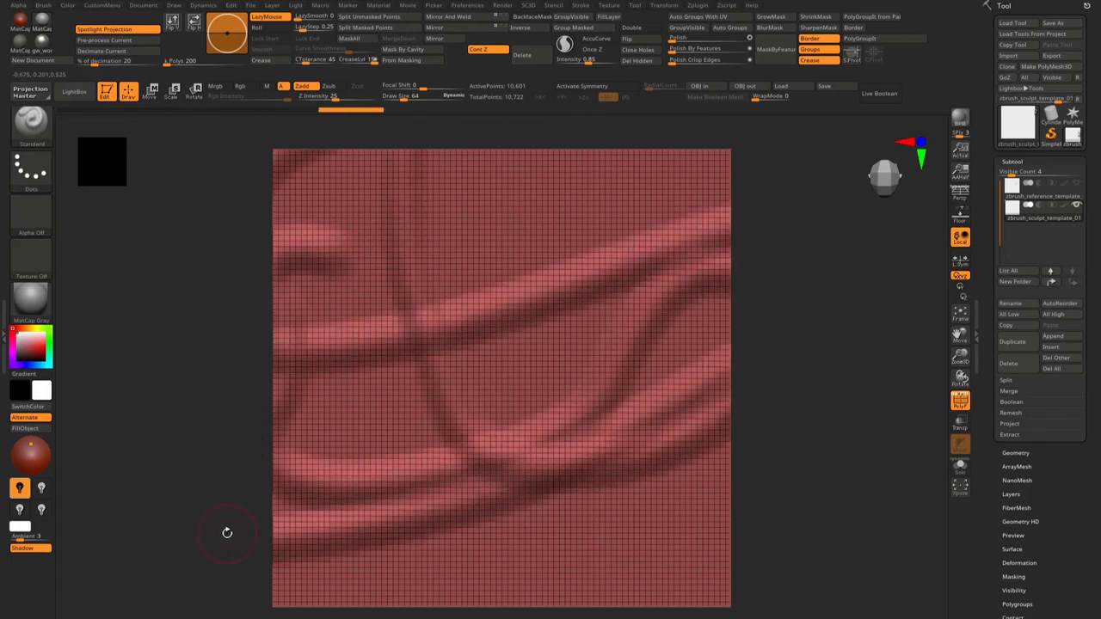
{"action": "mouse_move", "coordinate": [771, 96]}
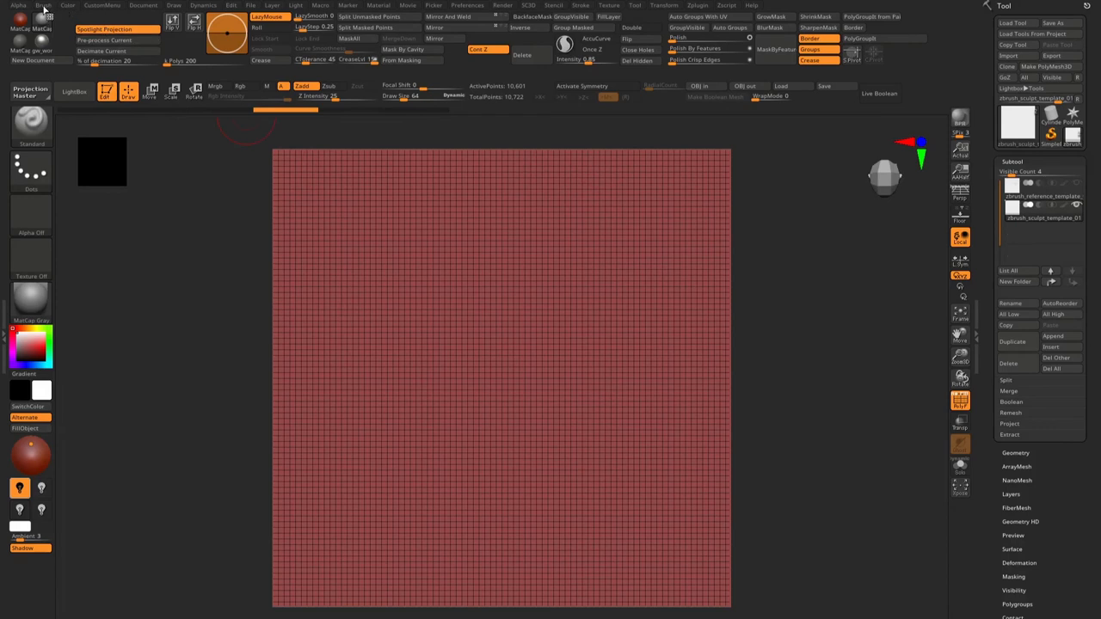
{"action": "left_click", "coordinate": [43, 5]}
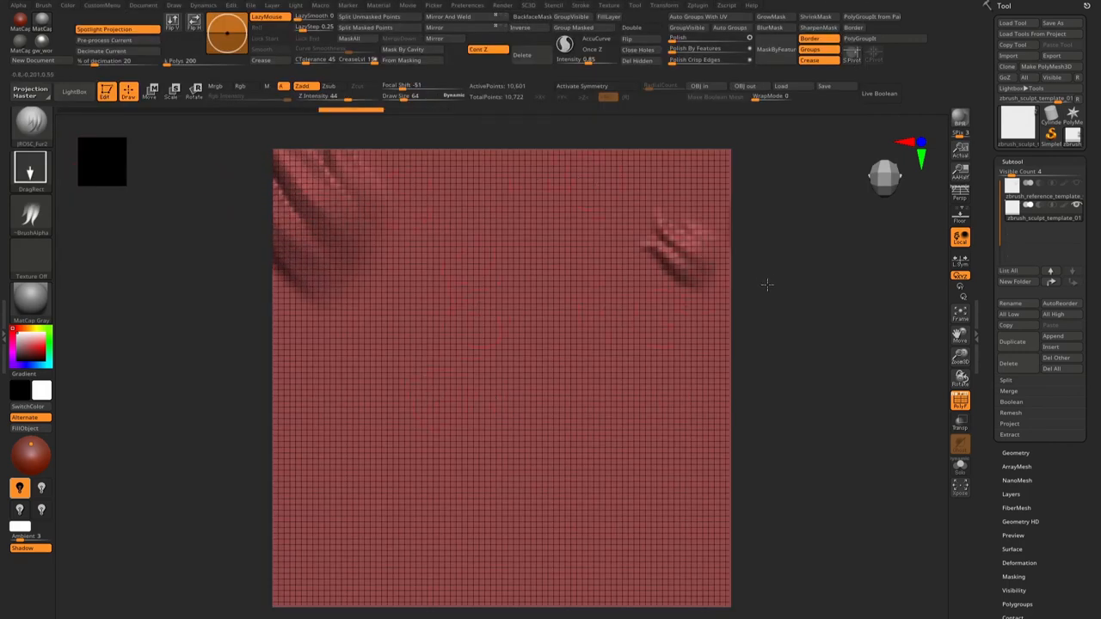
{"action": "left_click", "coordinate": [31, 128]}
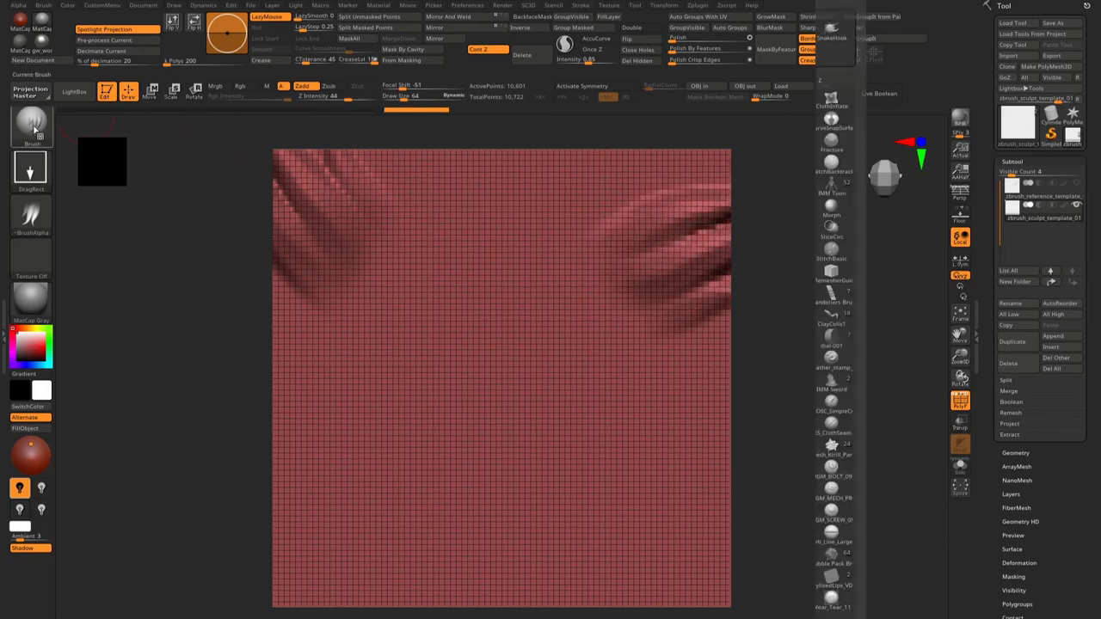